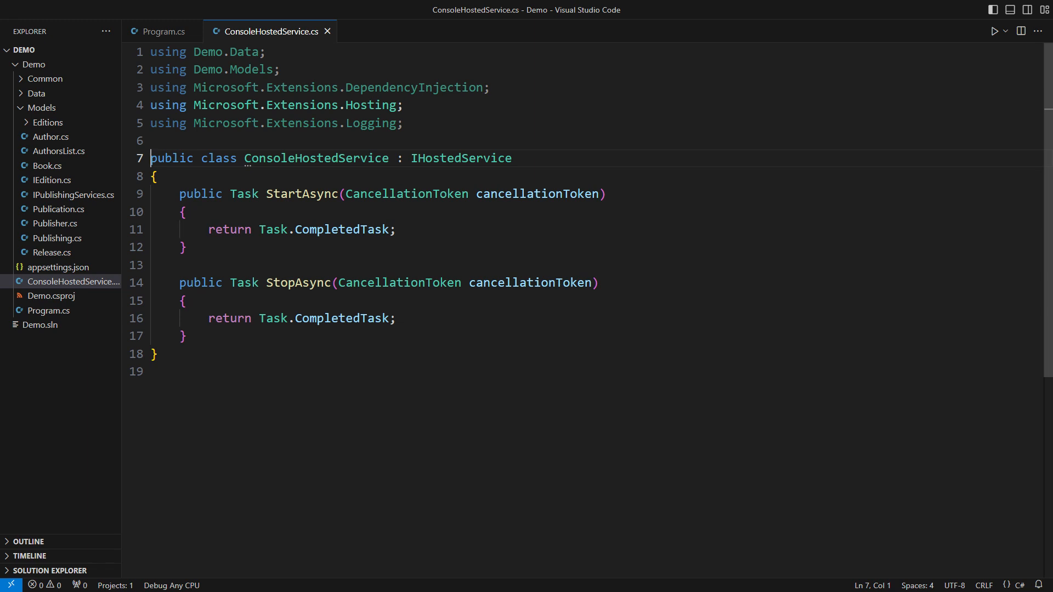
# - Give ConsoleHostedService an ILogger constructor parameter, a _logger field, and log "Hi, there!" in StartAsync
pyautogui.doubleClick(316, 158)
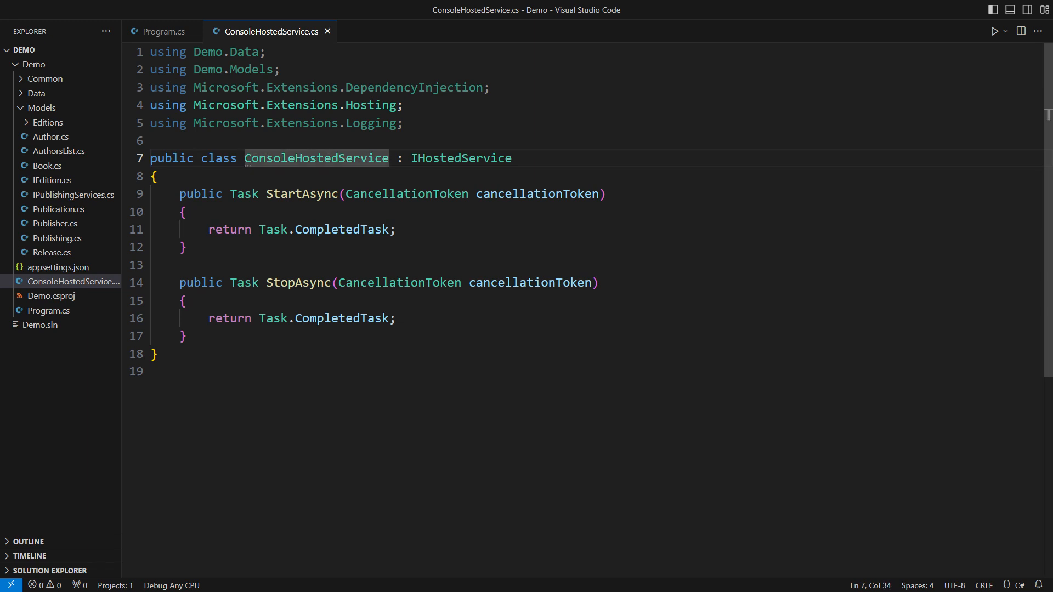
pyautogui.write('(ILogger<ConsoleHostedService> logger)')
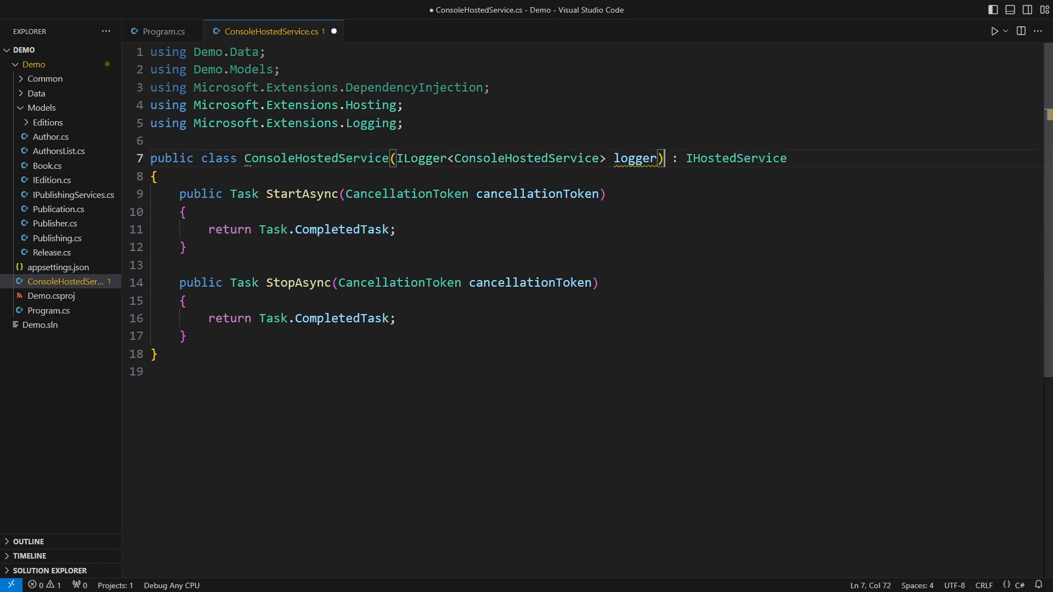
pyautogui.write('private reado')
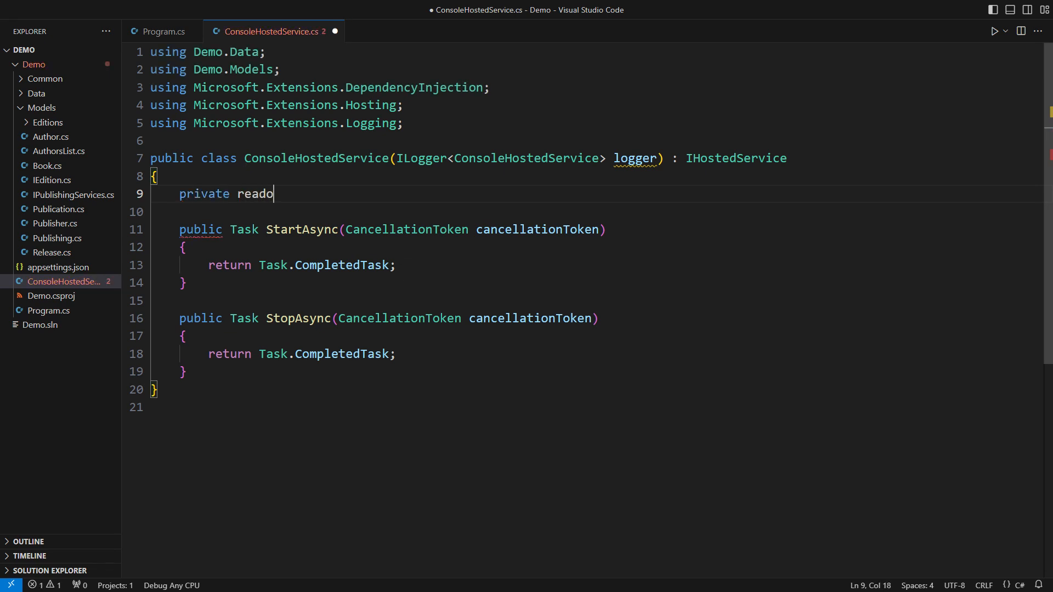
pyautogui.write('nly ILogger<ConsoleHostedService> _logger = logger;')
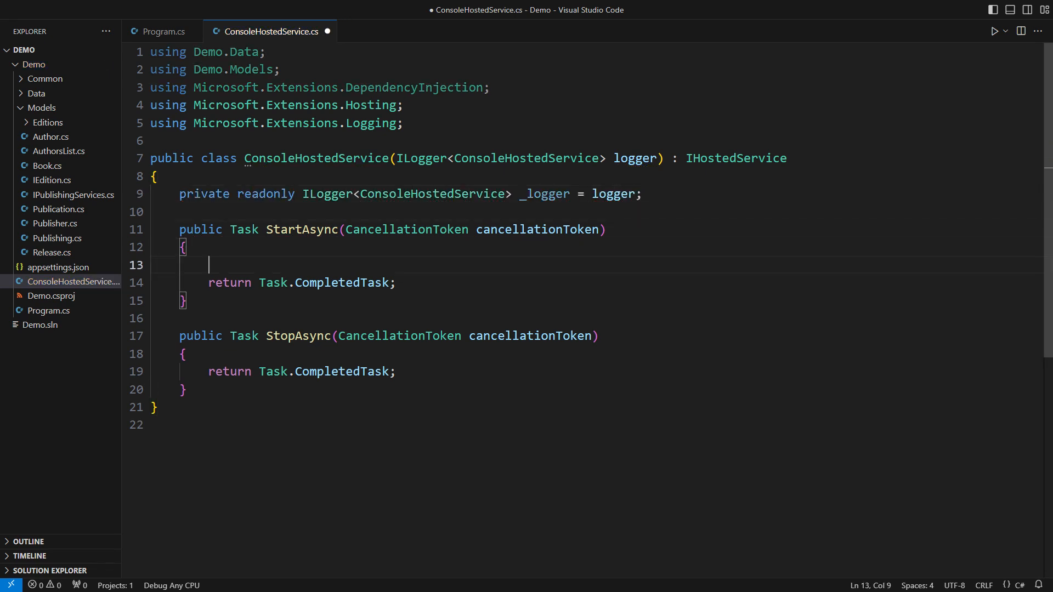
pyautogui.write('_logger.LogInformation("Hi, there!");')
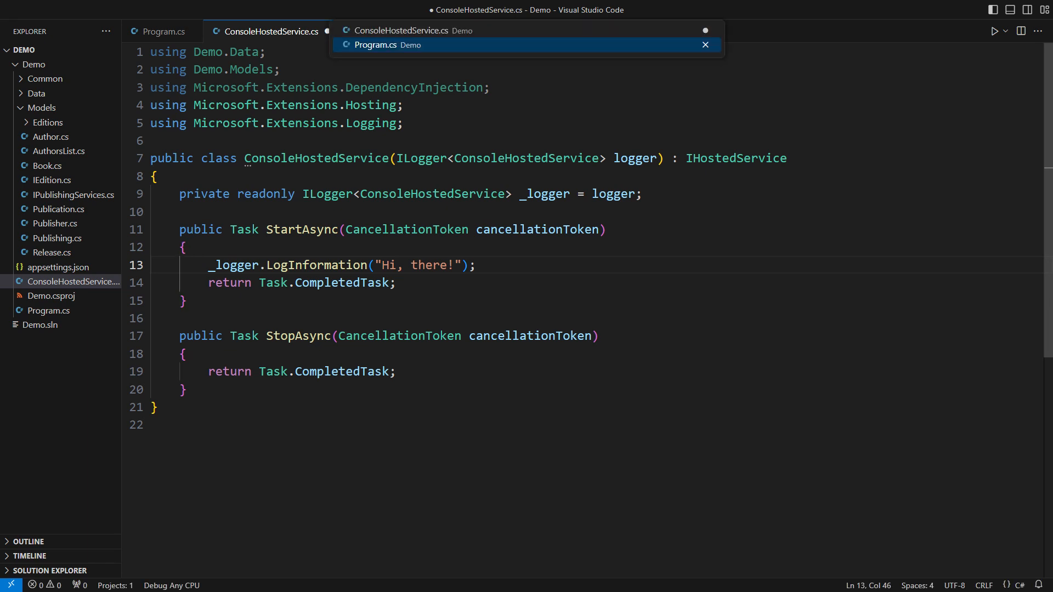
# - Switch to Program.cs and scroll down to the hosted service registration
pyautogui.click(387, 45)
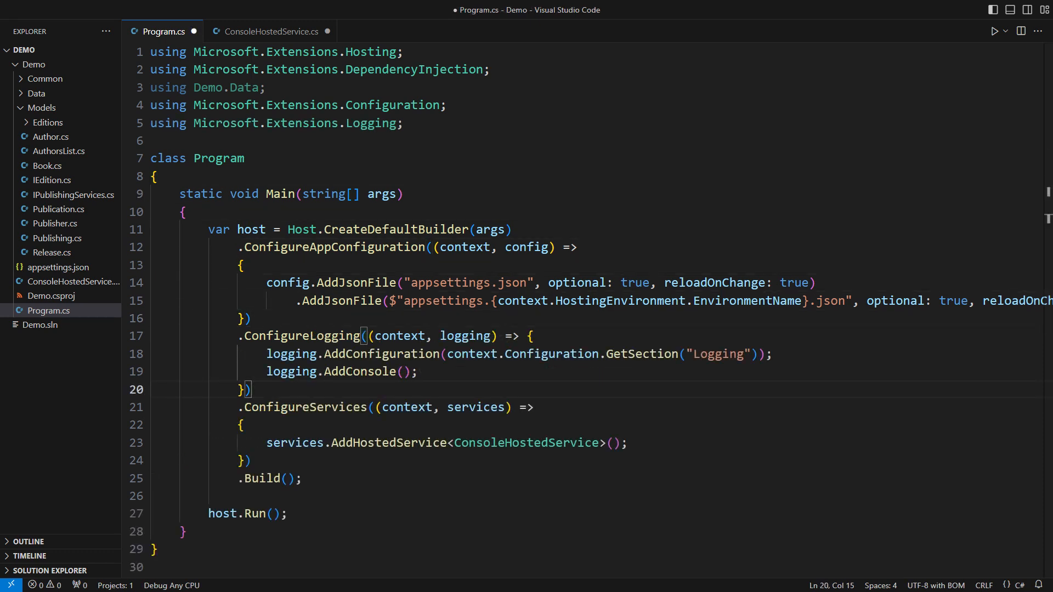
pyautogui.scroll(-3)
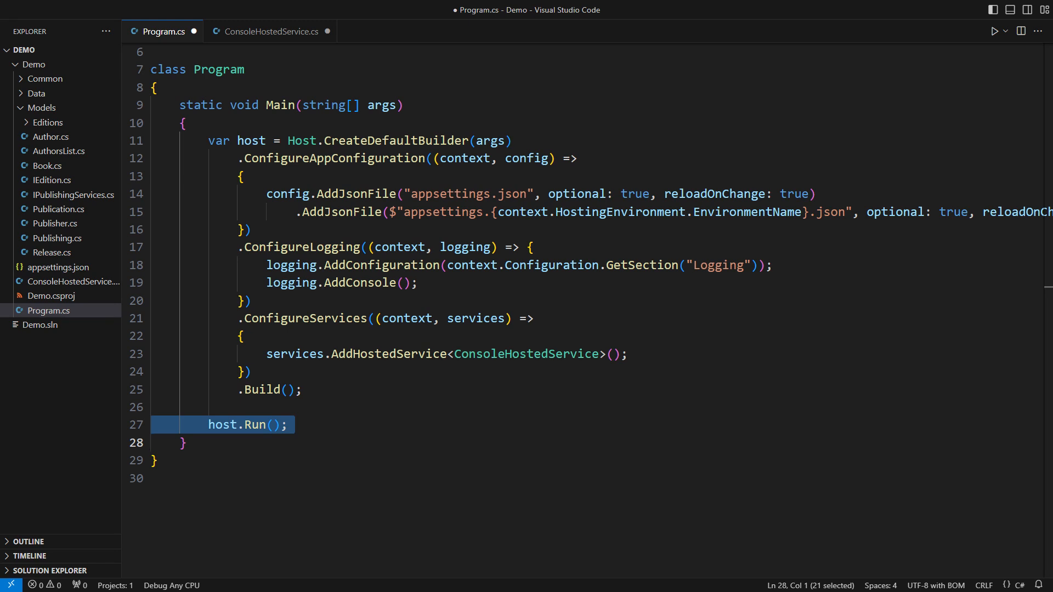
pyautogui.write('provider =>')
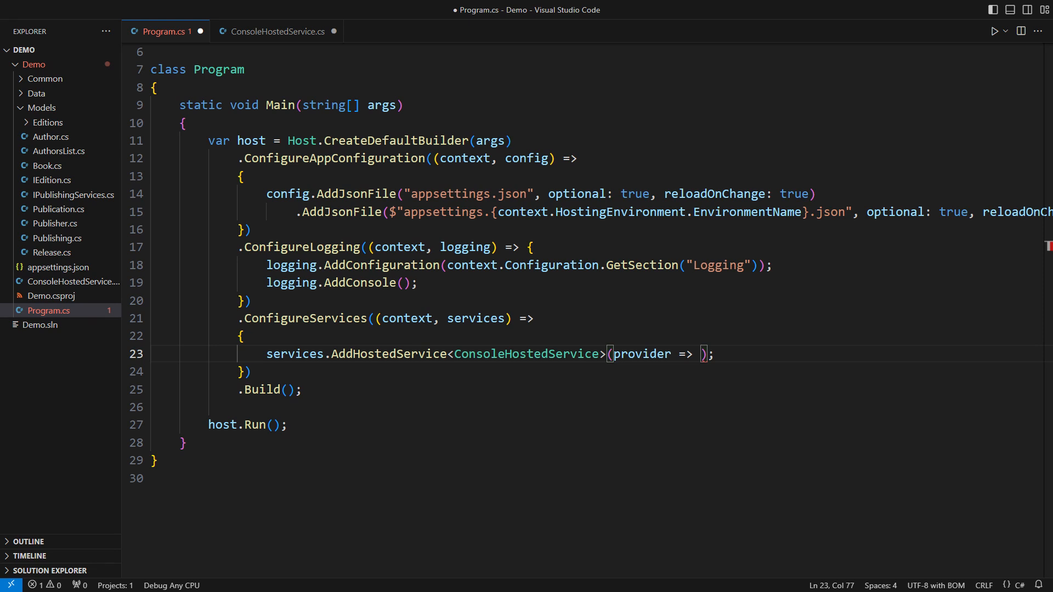
pyautogui.doubleClick(641, 354)
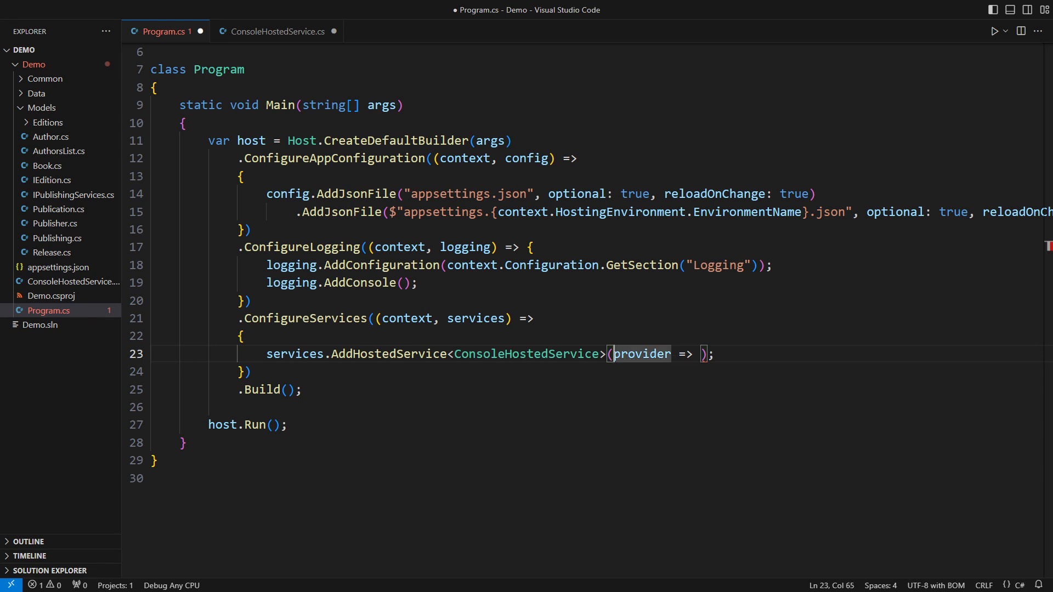
pyautogui.write('/* IServiceProvider */')
pyautogui.write('{')
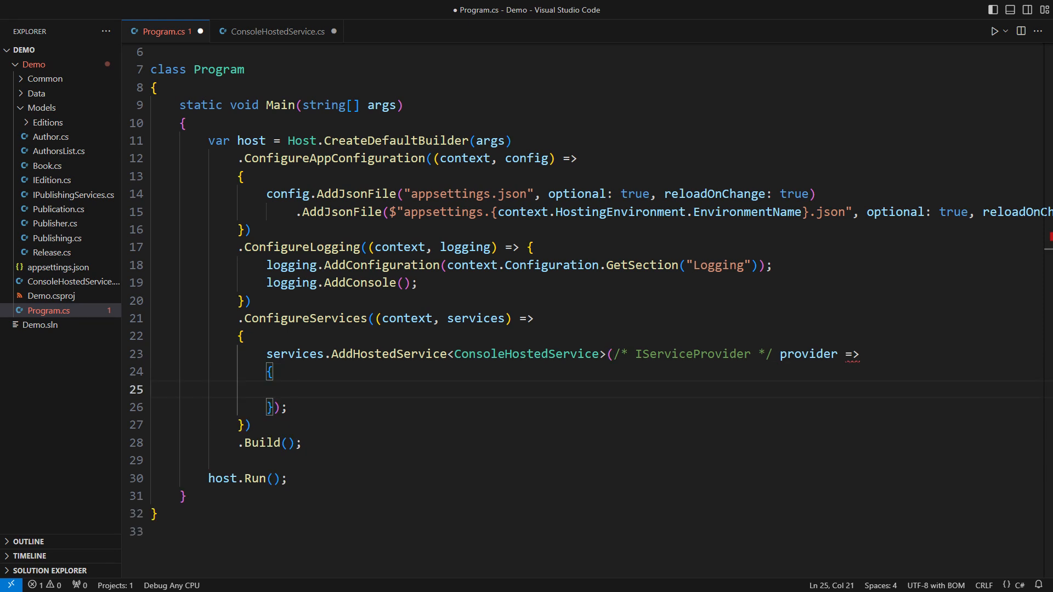
pyautogui.write('var logger')
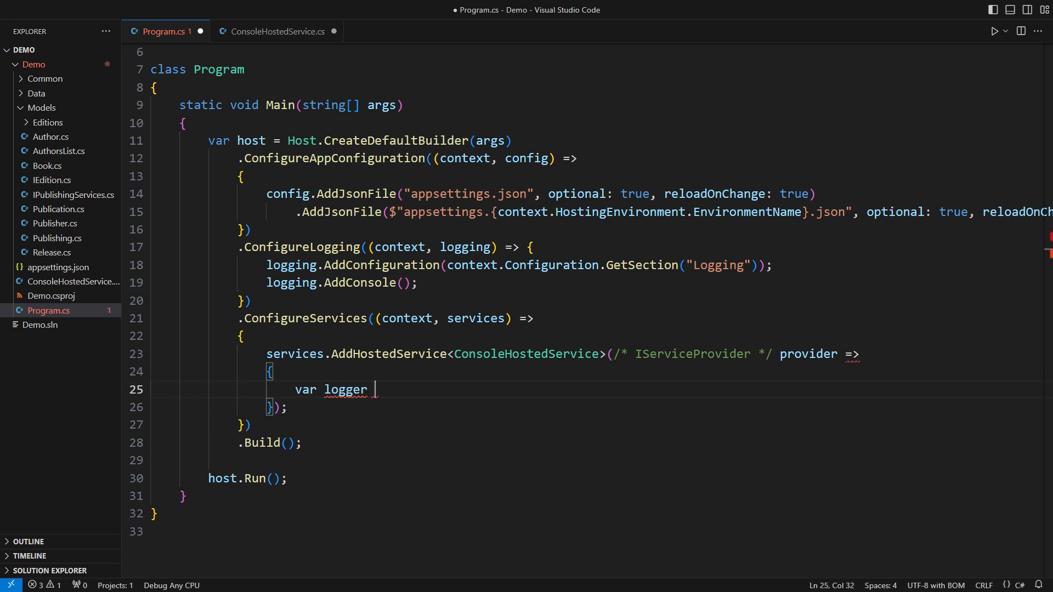
pyautogui.write('= provider.GetRequiredService<ILogger<Conso')
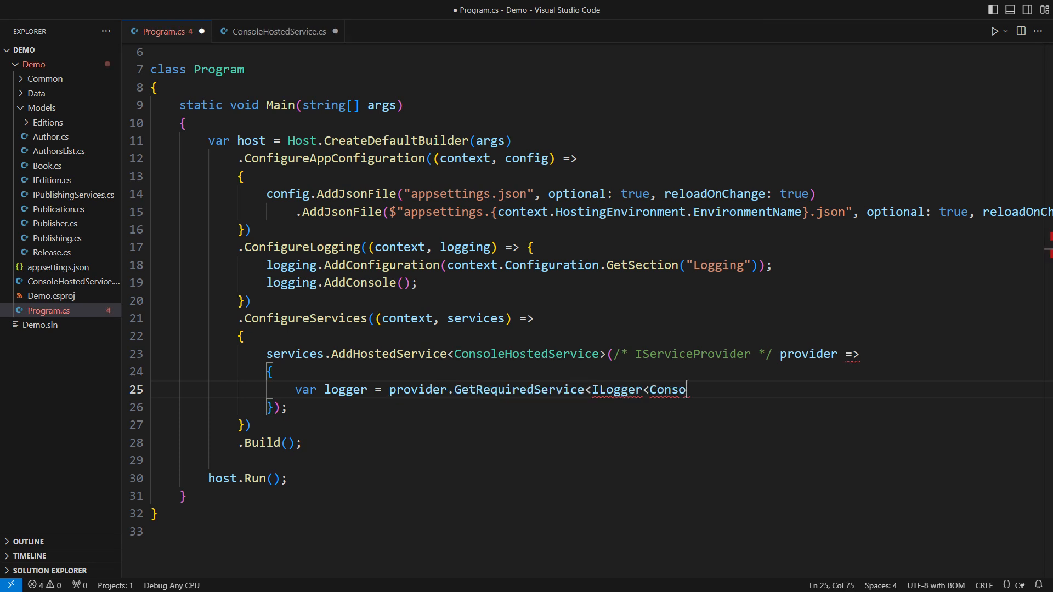
pyautogui.write('leHostedService>>();')
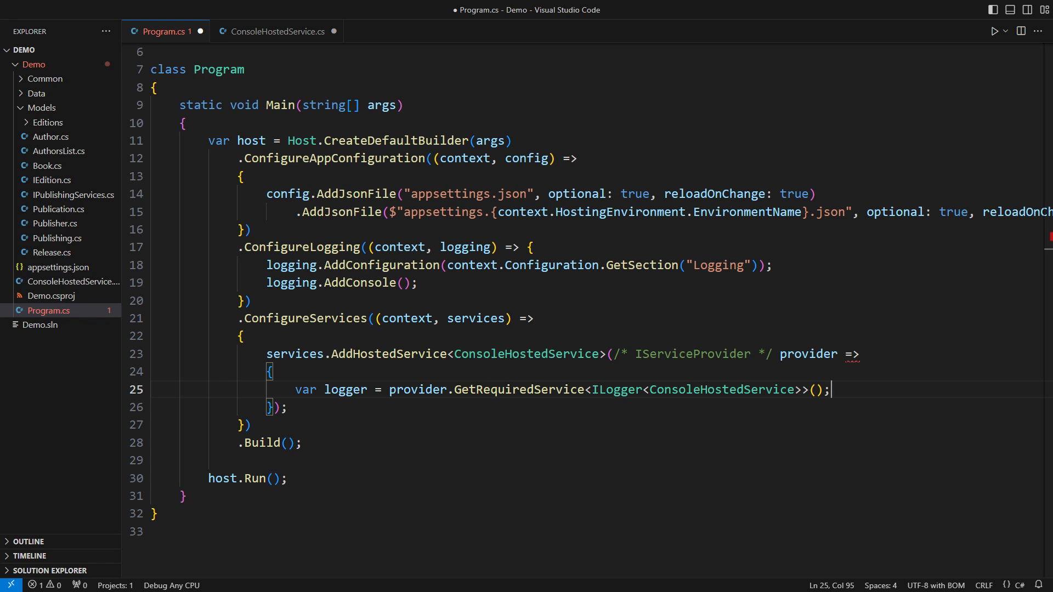
pyautogui.write('return new ConsoleHost')
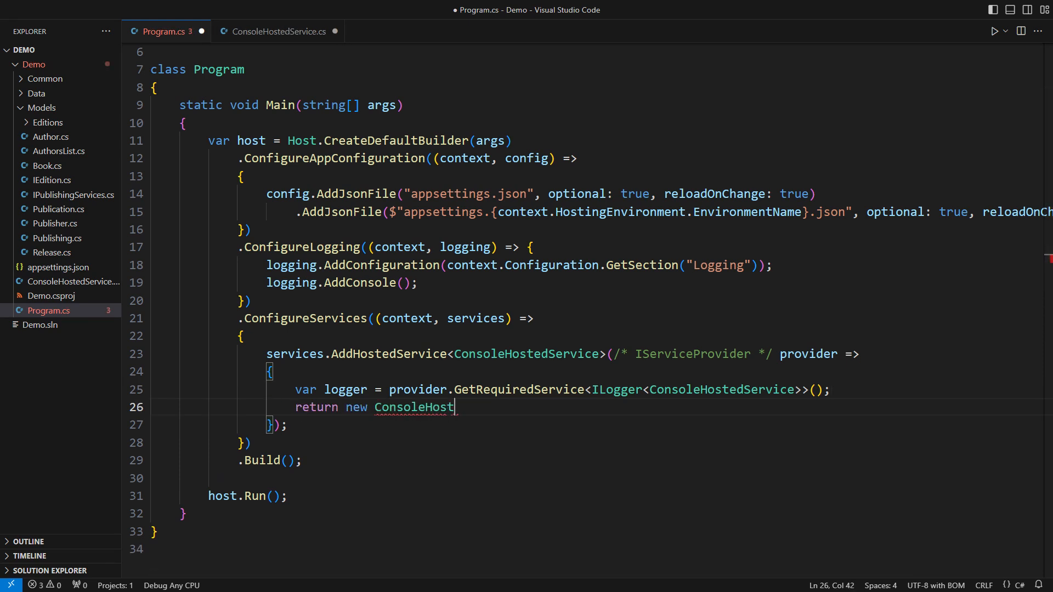
pyautogui.write('edService(logger);')
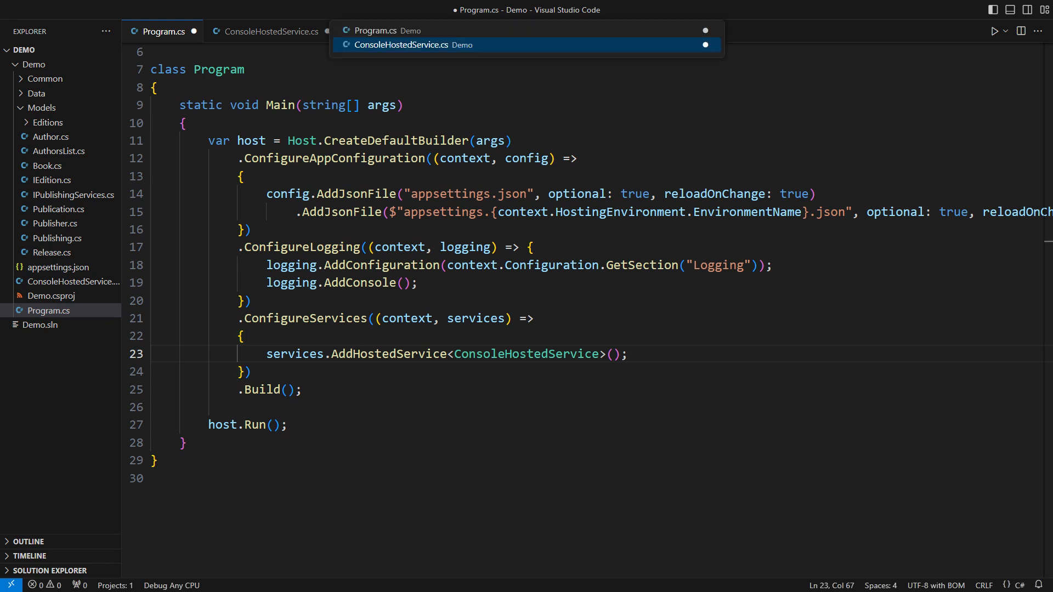
# - Add an IBooksRepository booksRepo parameter to the ConsoleHostedService constructor
pyautogui.click(416, 45)
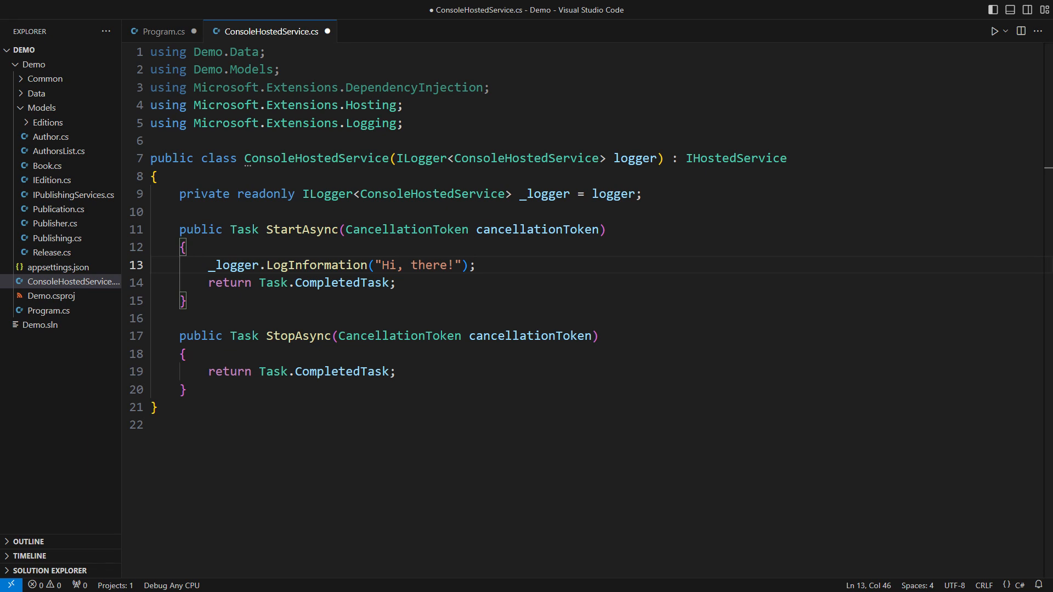
pyautogui.click(153, 264)
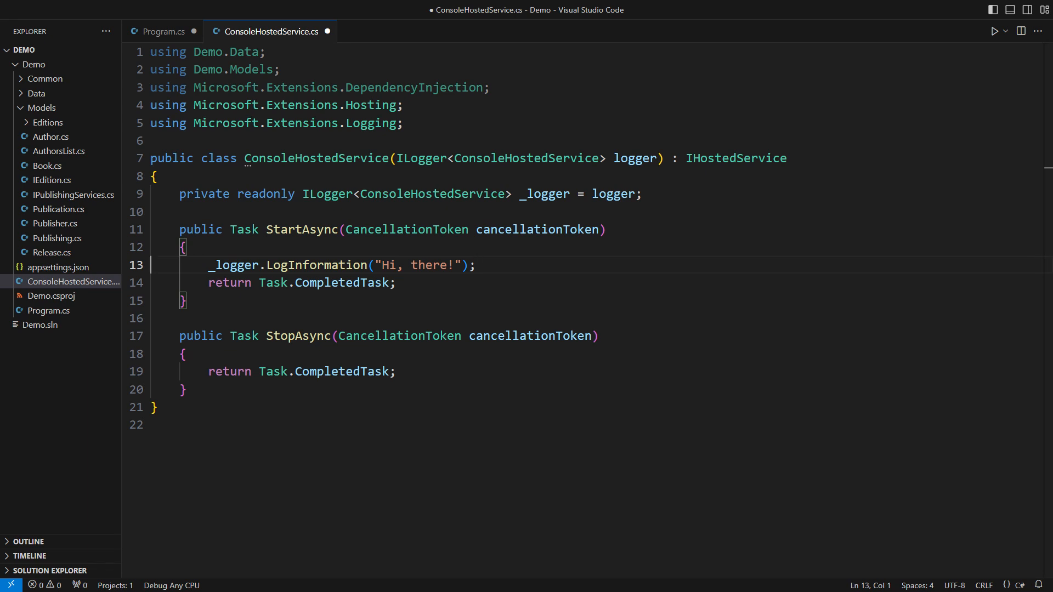
pyautogui.write(', IBooksRepository booksRepo')
pyautogui.write('private readonly IBooksRepository _booksRepo = booksRepo;')
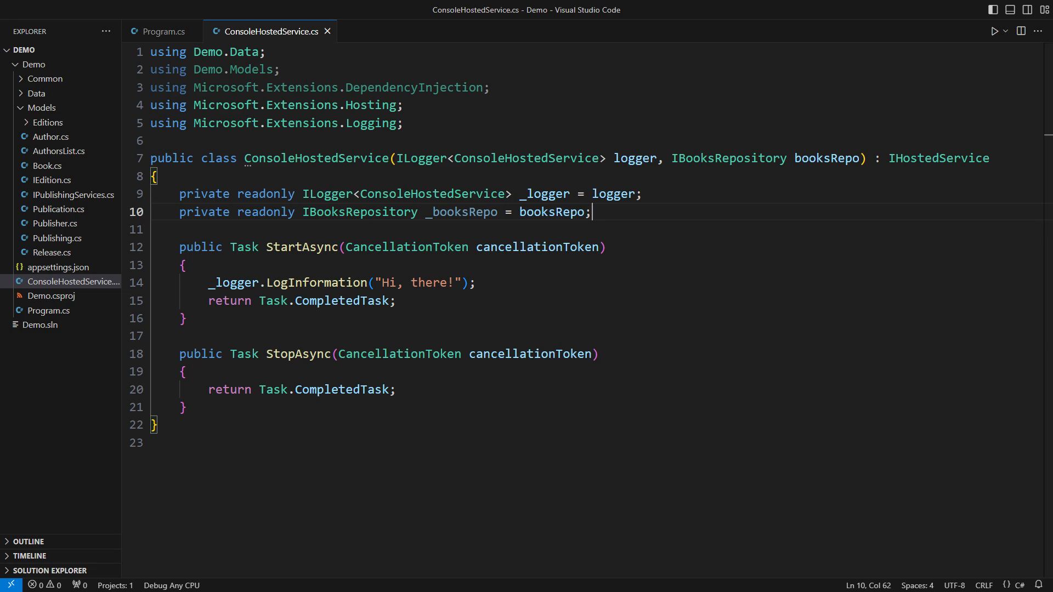
# - Register DemoDataSource as scoped IBooksRepository in Program.cs, then return to ConsoleHostedService
pyautogui.click(162, 31)
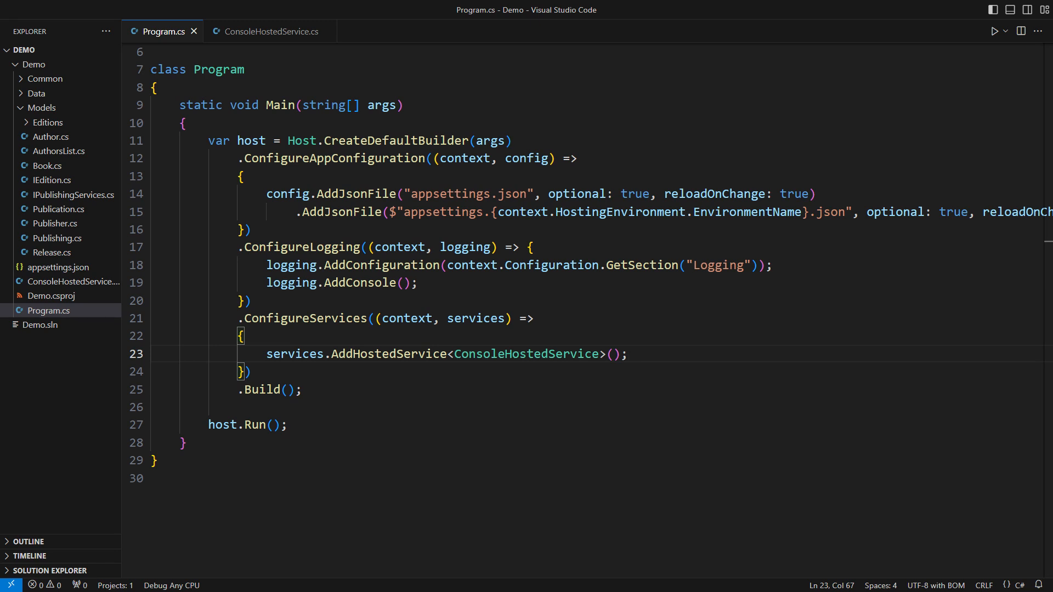
pyautogui.write('services.AddScoped<IBooksR')
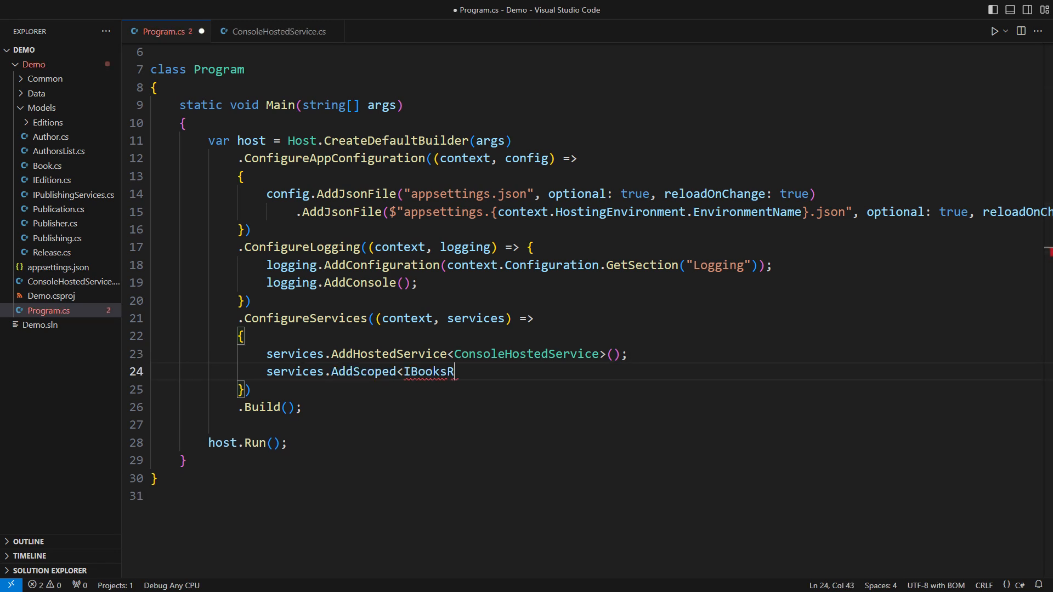
pyautogui.write('epository, DemoDataSource>();')
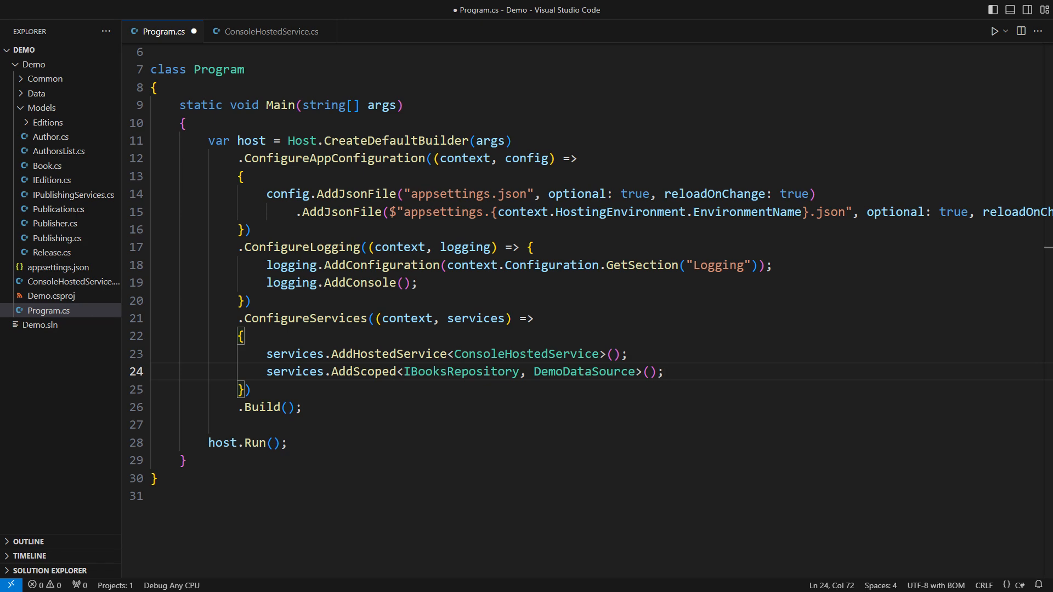
pyautogui.click(268, 32)
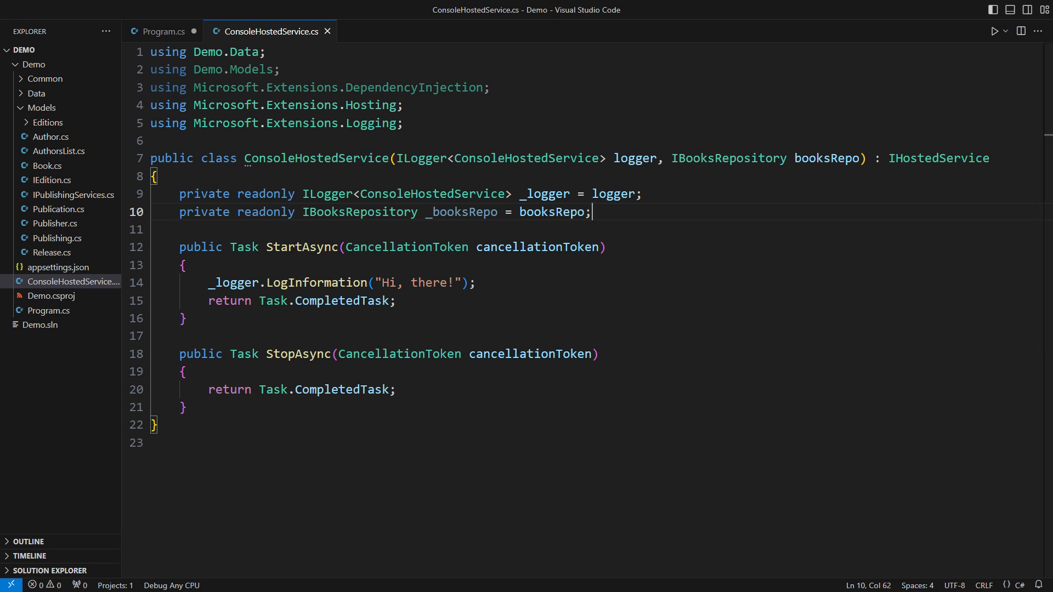
# - Loop over NotPublished books from GetAllBooks, logging "Scheduling for print: {book}" for each
pyautogui.click(221, 248)
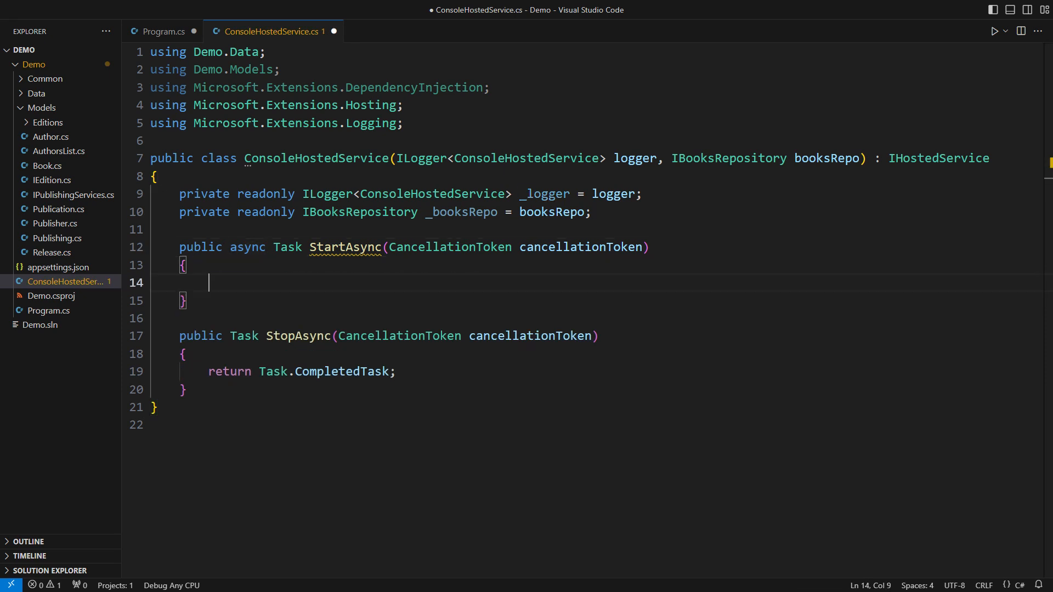
pyautogui.write('foreach (var book in (await _booksRepo.GetAllBooks()).Where(NotPublished))')
pyautogui.write('_logger.LogInformation')
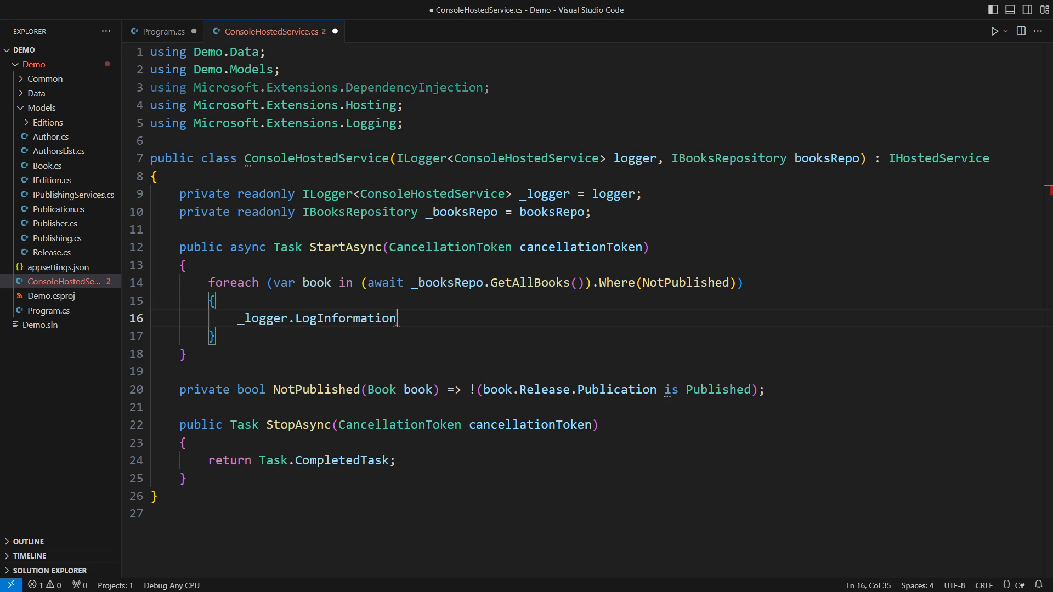
pyautogui.write('("Scheduling for print: {book}", book);')
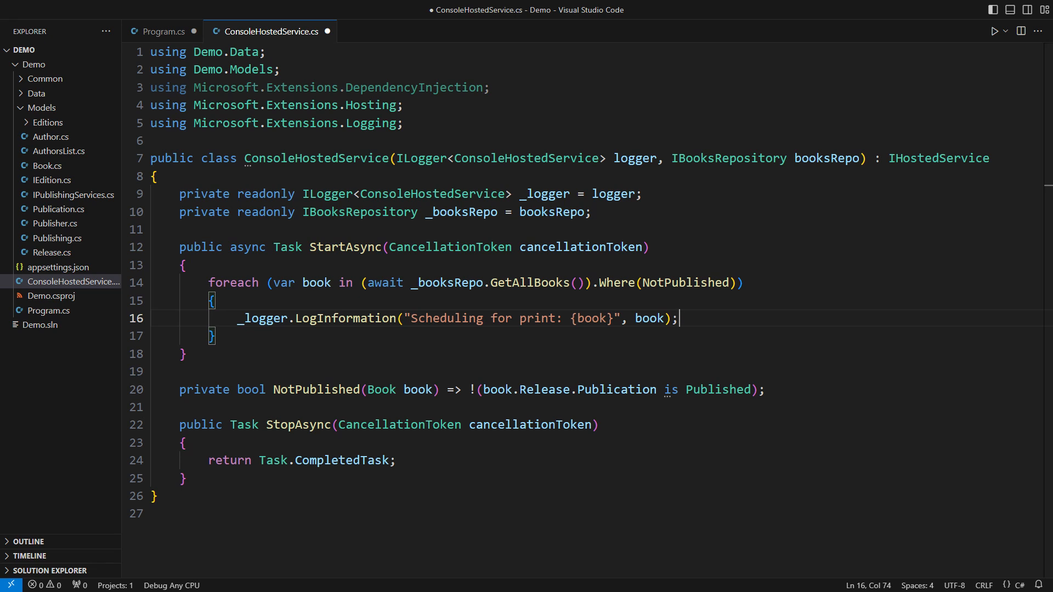
pyautogui.scroll(-3)
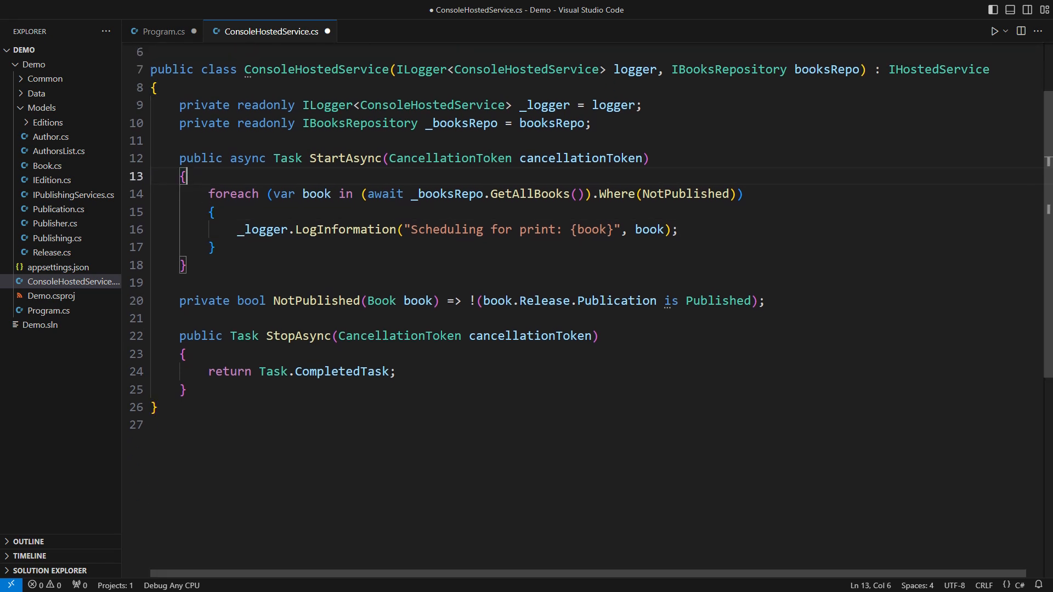
# - Compute scheduleFor as DateOnly.FromDateTime(DateTime.Today.AddDays(7)) at the top of StartAsync
pyautogui.write('DateOnly scheduleFor = DateOnly.Fro')
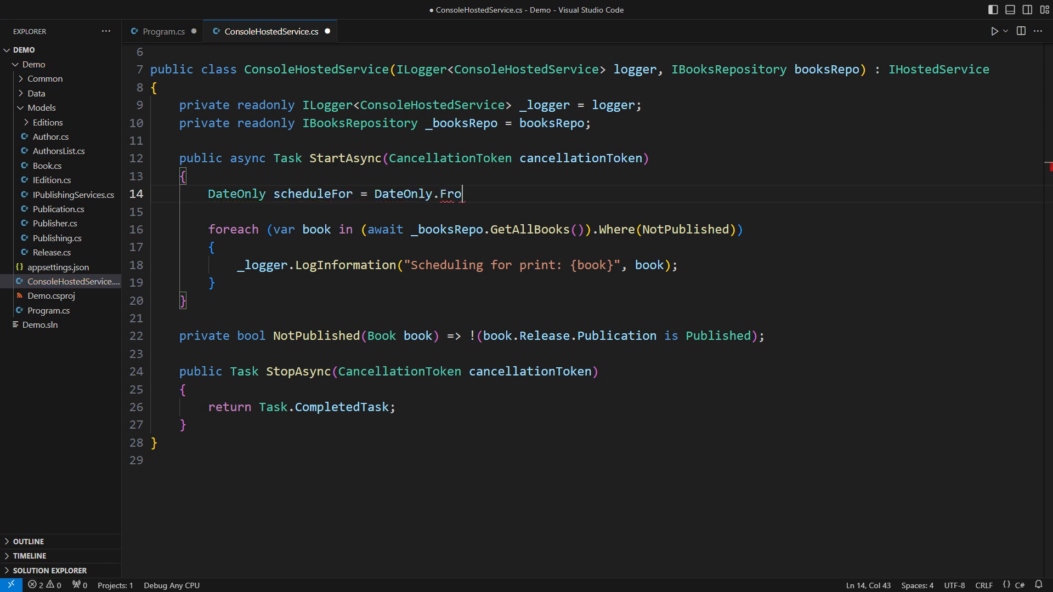
pyautogui.write('mDateTime(DateTime.Today.AddDays(7));')
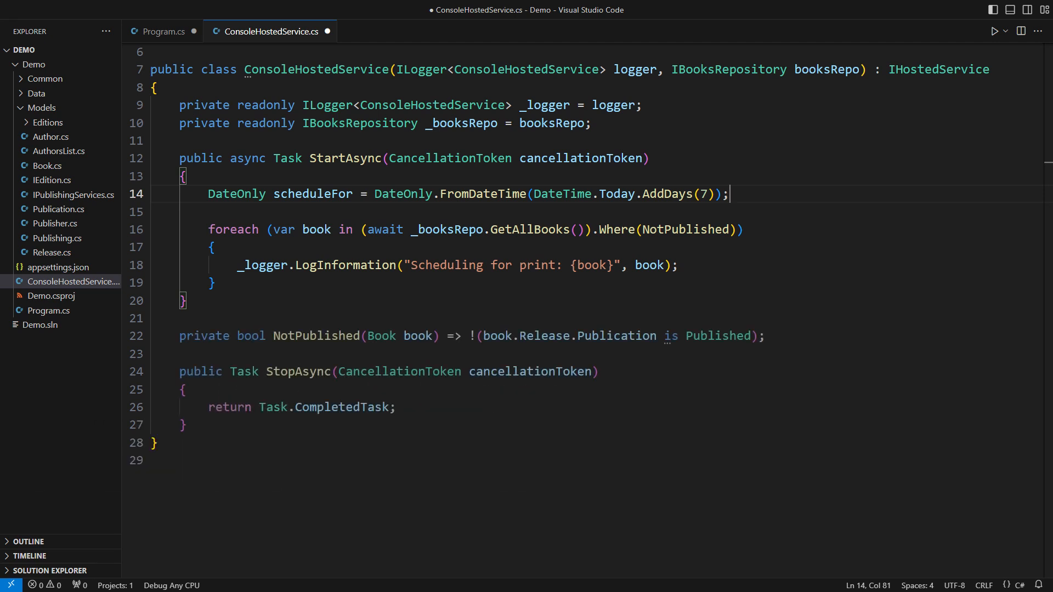
# - Inside the loop, store book.Release.Publisher in a publisher variable
pyautogui.click(210, 247)
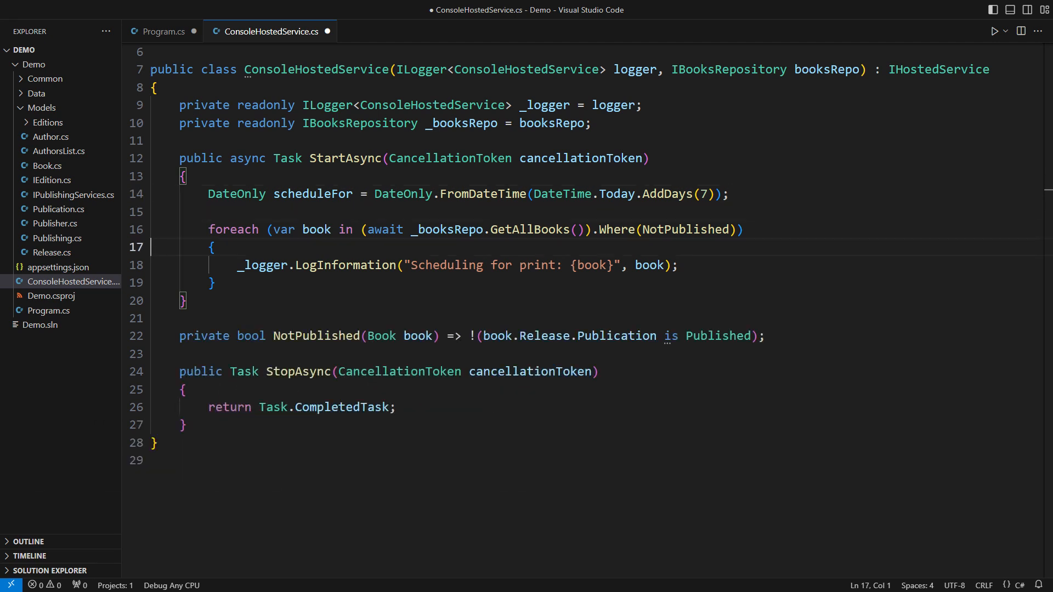
pyautogui.write('var publisher = book')
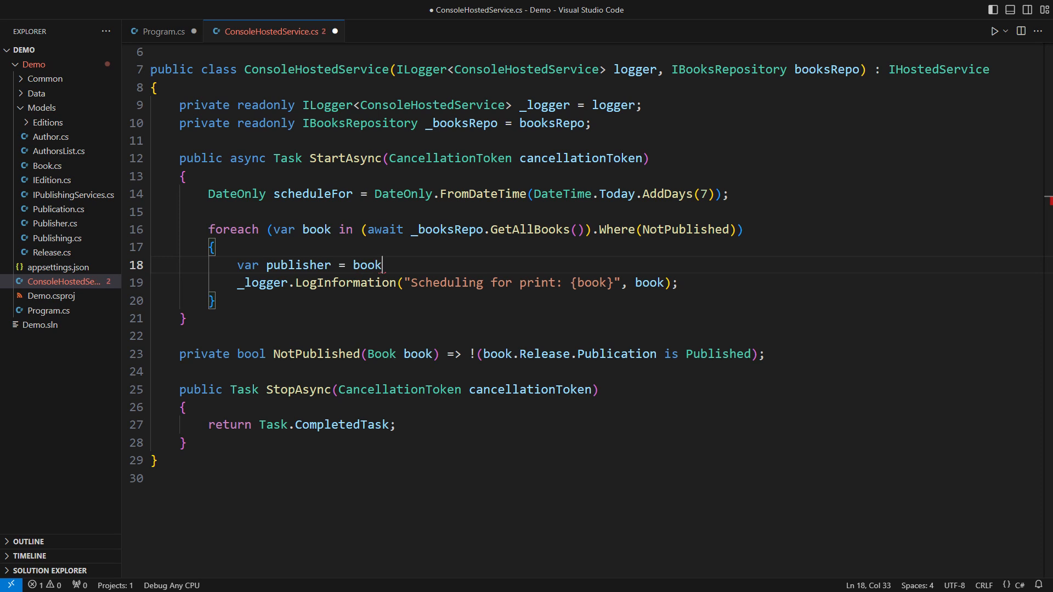
pyautogui.write('.Release.Publisher;')
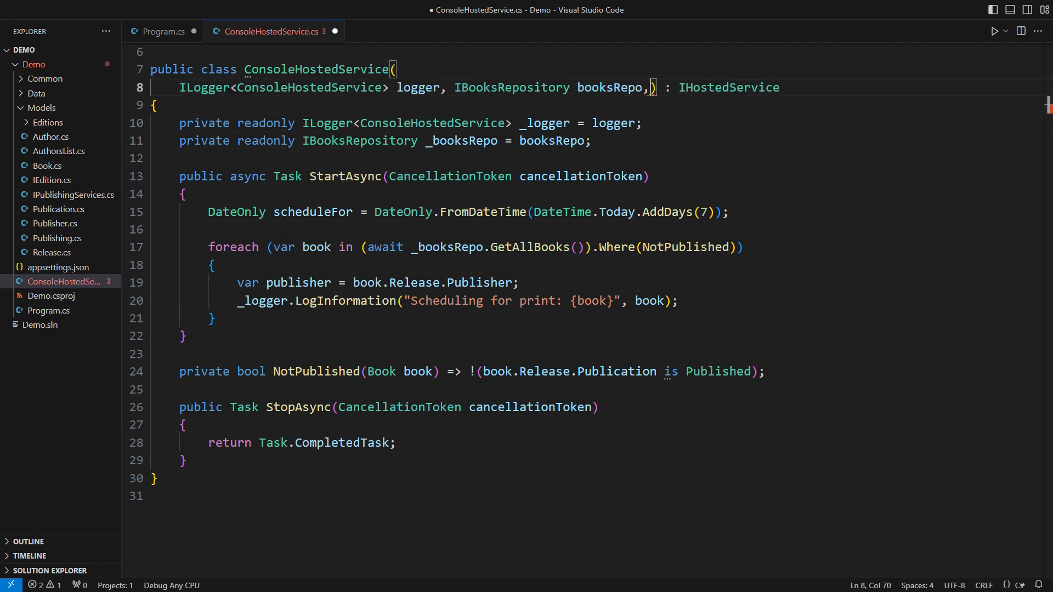
# - Inject IPublishingServices and get publishingSvc via _publishingServices.For(publisher) in the loop
pyautogui.write('IPublishingServices publishingServices) : IHostedService')
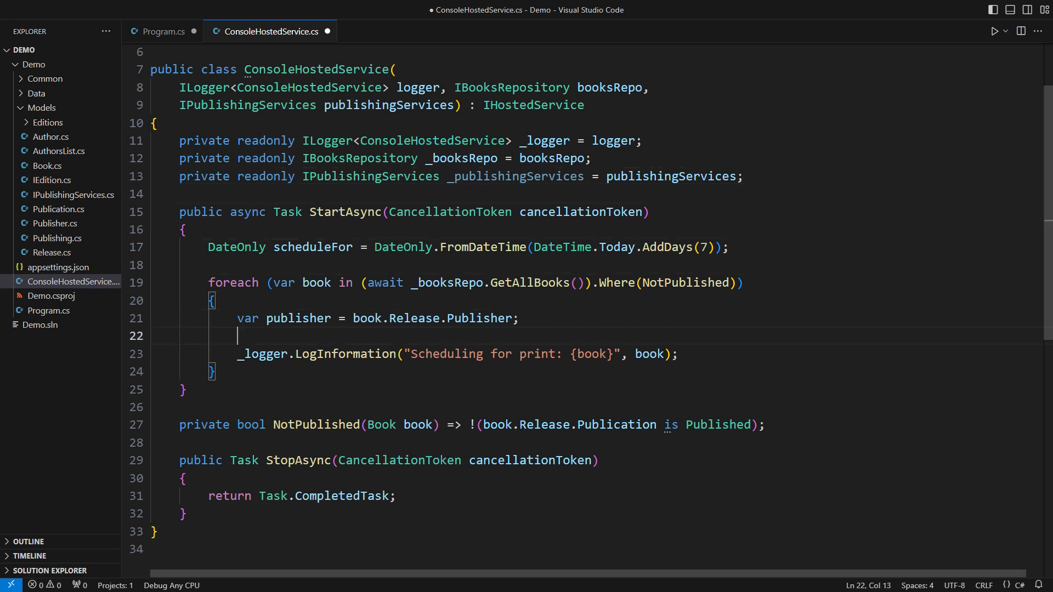
pyautogui.write('var publishingSvc = _publishingServices.F')
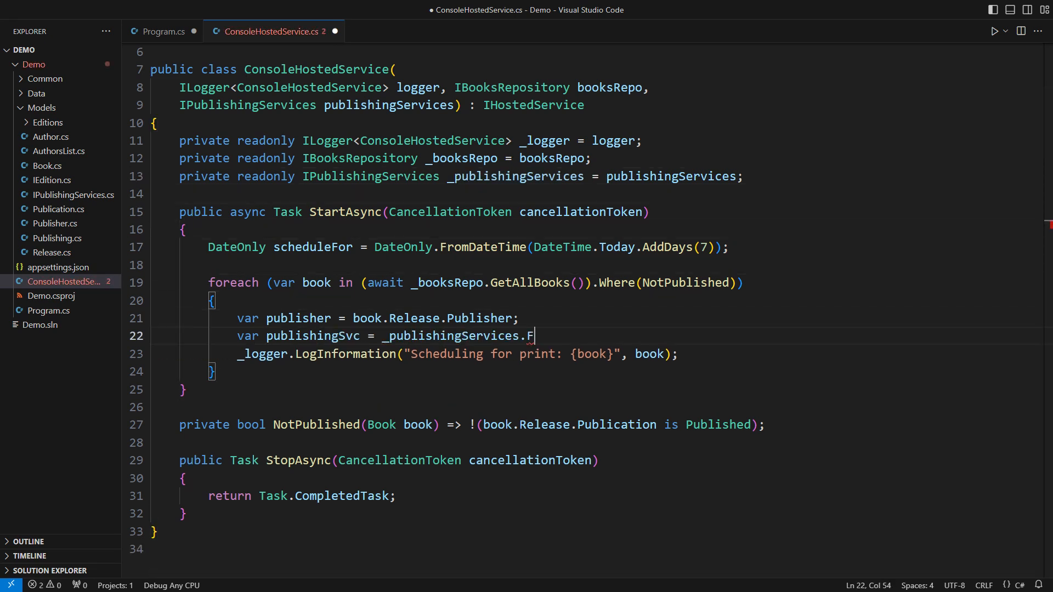
pyautogui.write('or(publisher);')
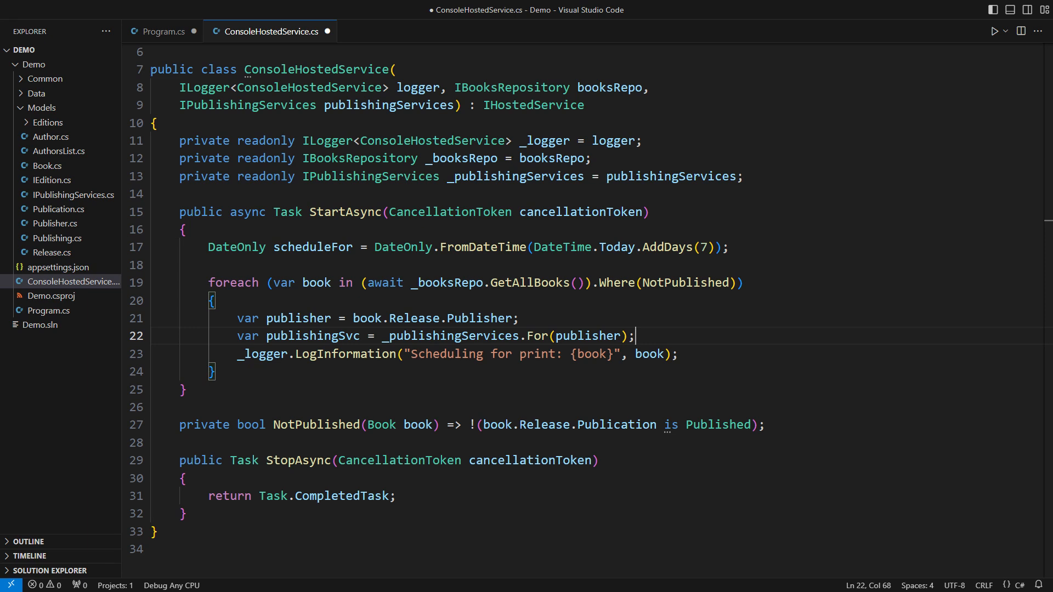
pyautogui.write('publishingSvc.Schedule(book, scheduleFor);')
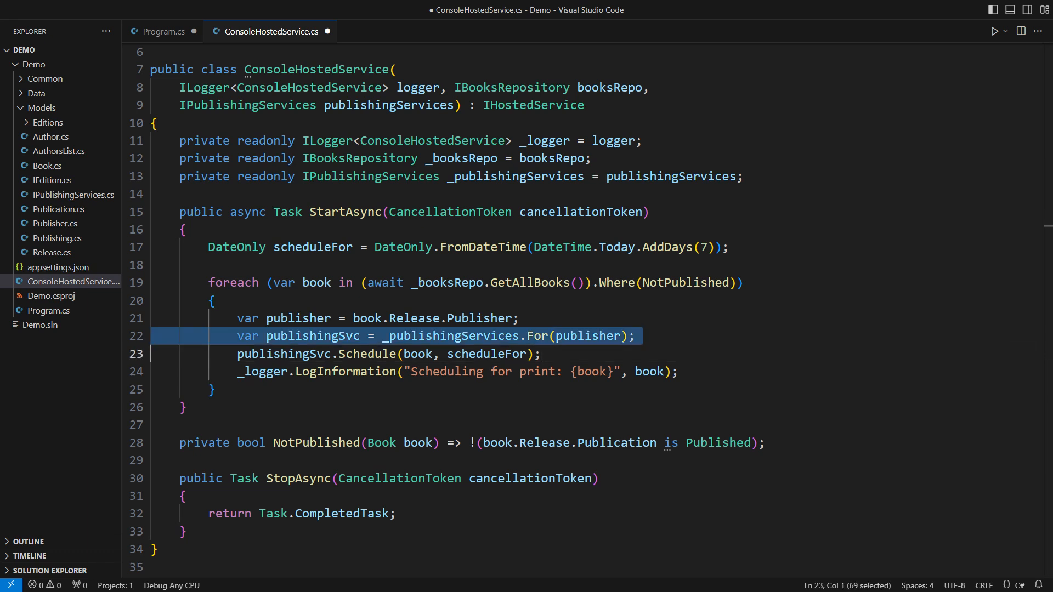
# - Comment the For(publisher) lookup line with "// Could this fail?"
pyautogui.write('// Could')
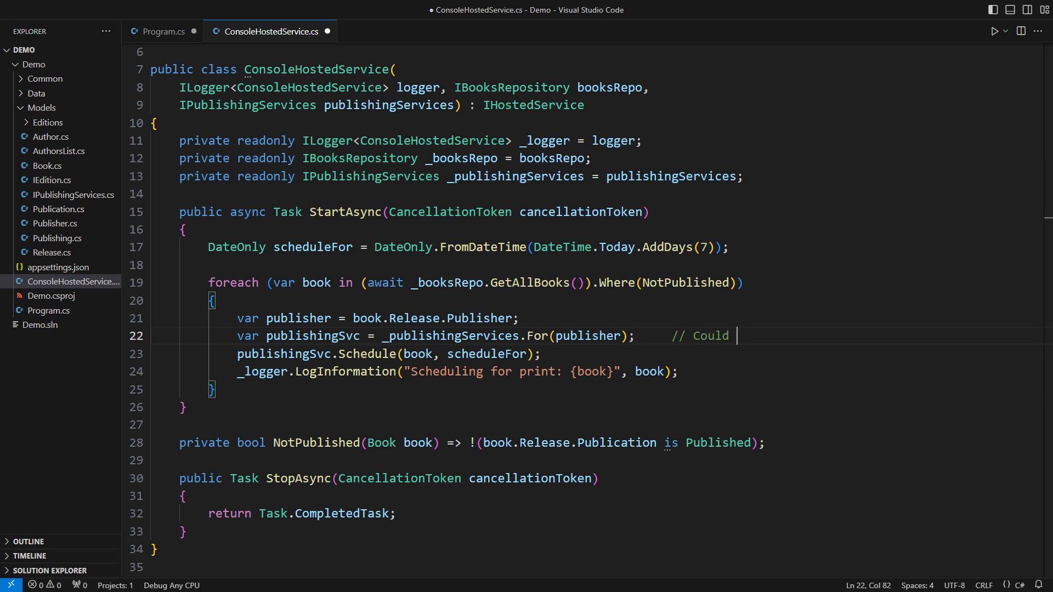
pyautogui.write('this fail?')
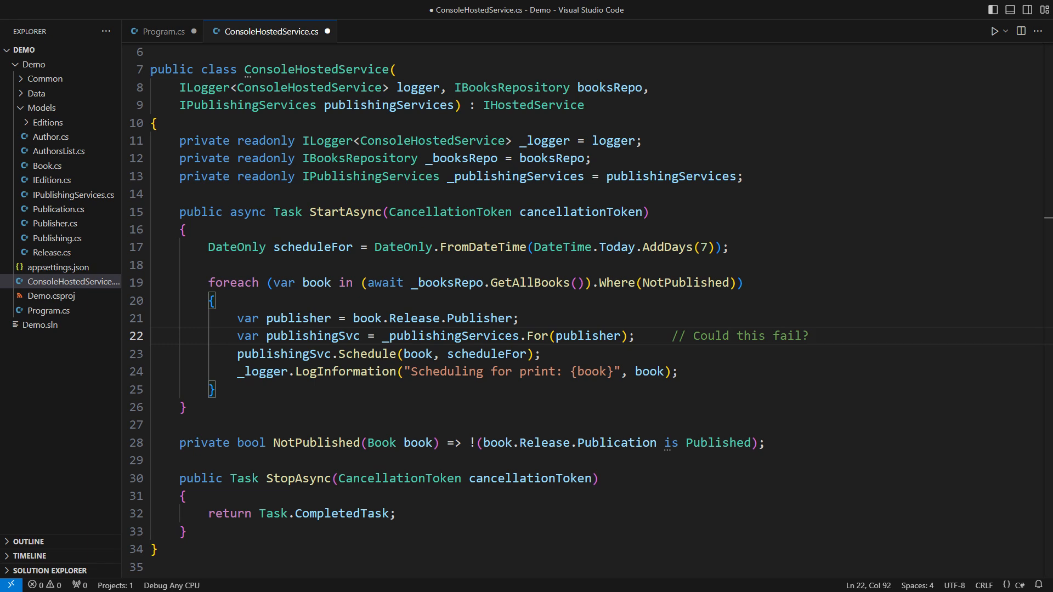
# - Add a private readonly Publishing _publishingService field assigned from publishingSvc
pyautogui.click(388, 104)
pyautogui.write(', Publishing publishingSvc')
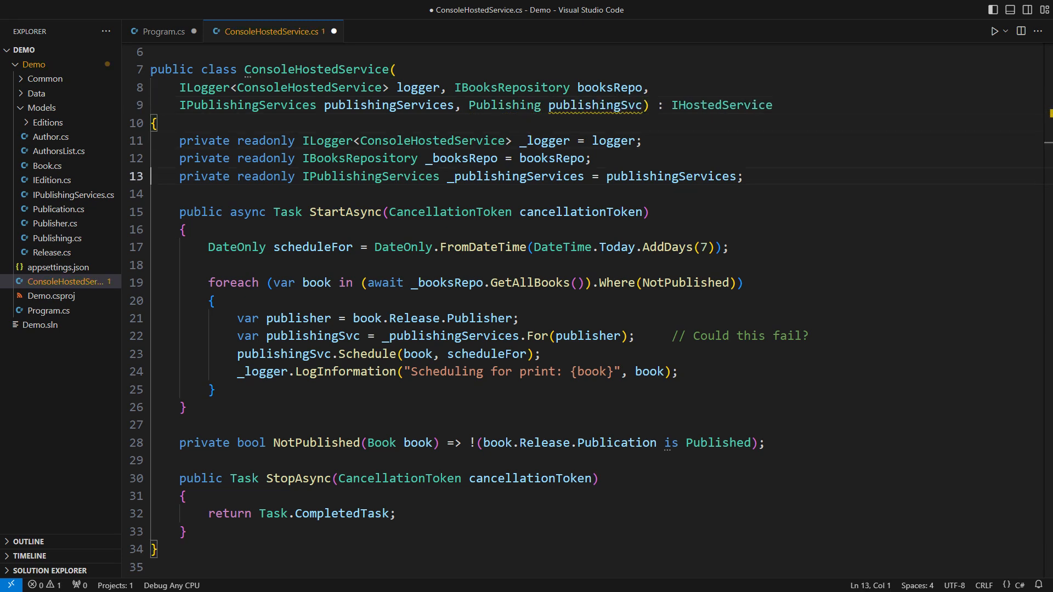
pyautogui.write('private readonly Publishing _publishingService = publishingSvc;')
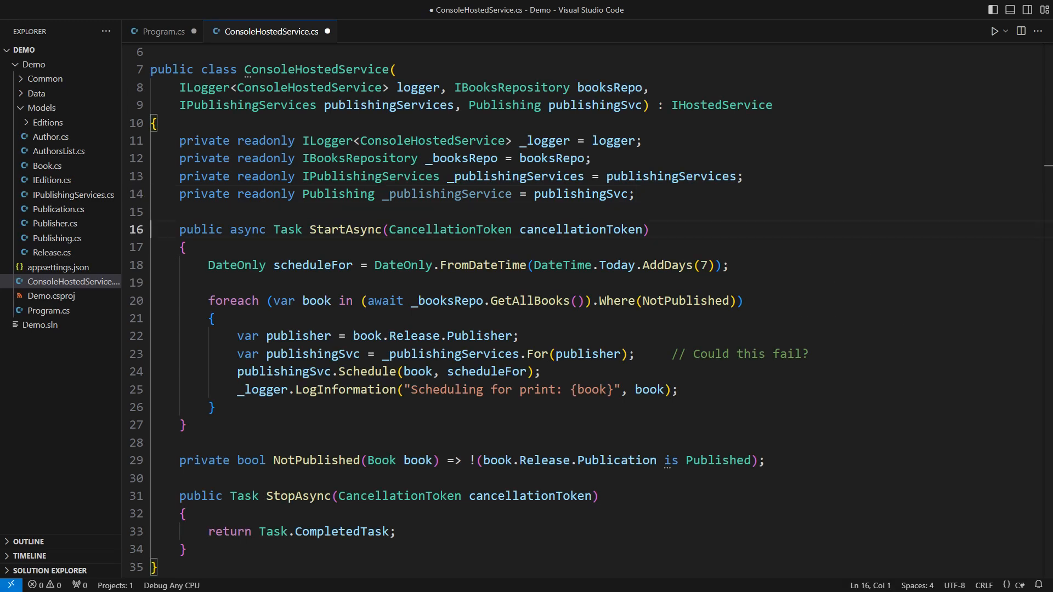
# - Above the foreach, add the unpublished-books list and _publishingService.ScheduleAll(books, scheduleFor)
pyautogui.write('_p')
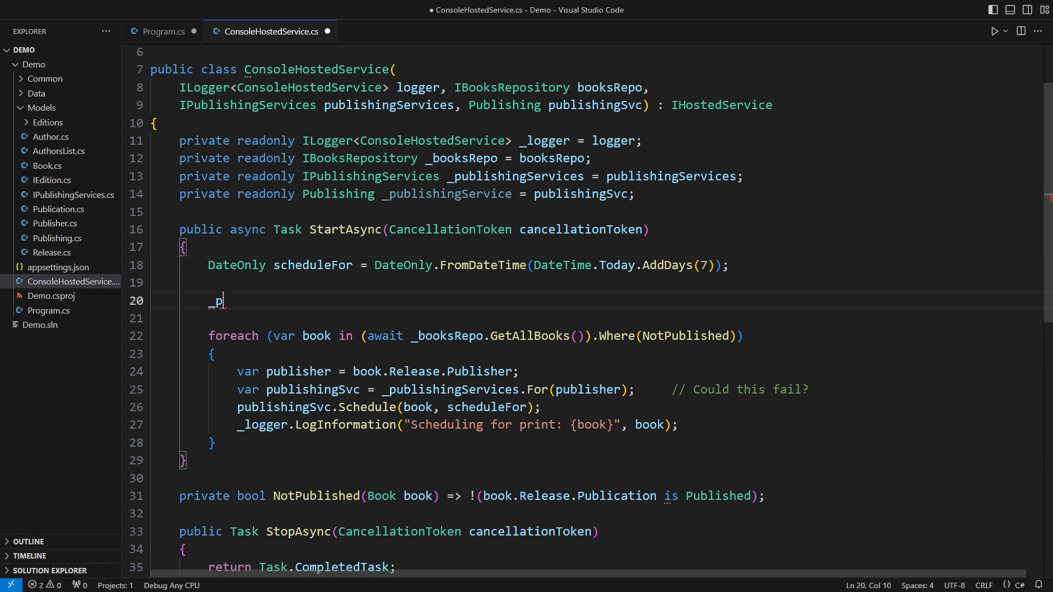
pyautogui.write('ublishingService')
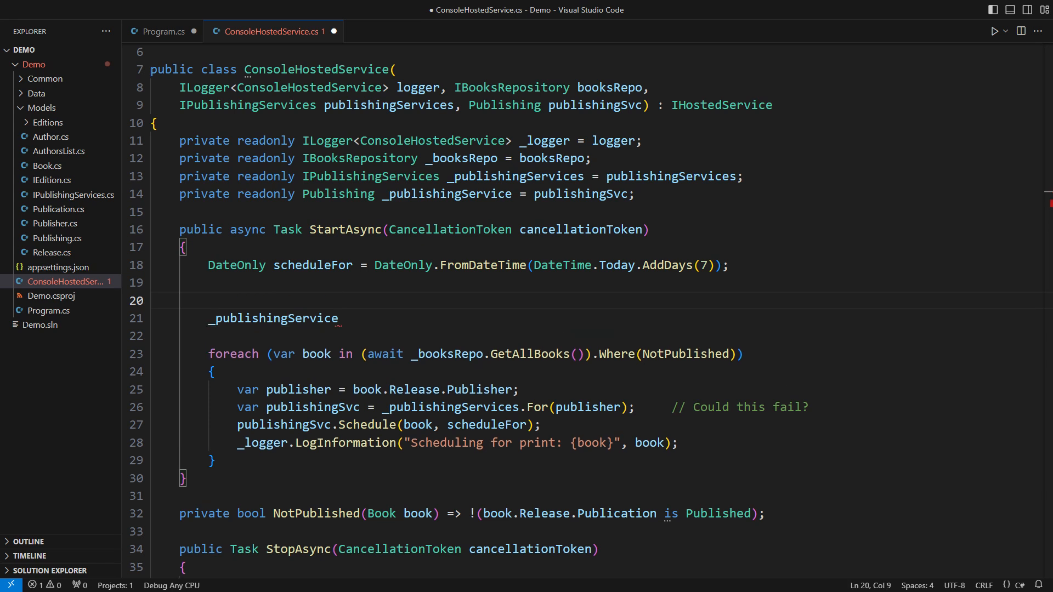
pyautogui.write('var books = (await _booksRepo.GetAllBooks()).Where(NotPublished).ToList();')
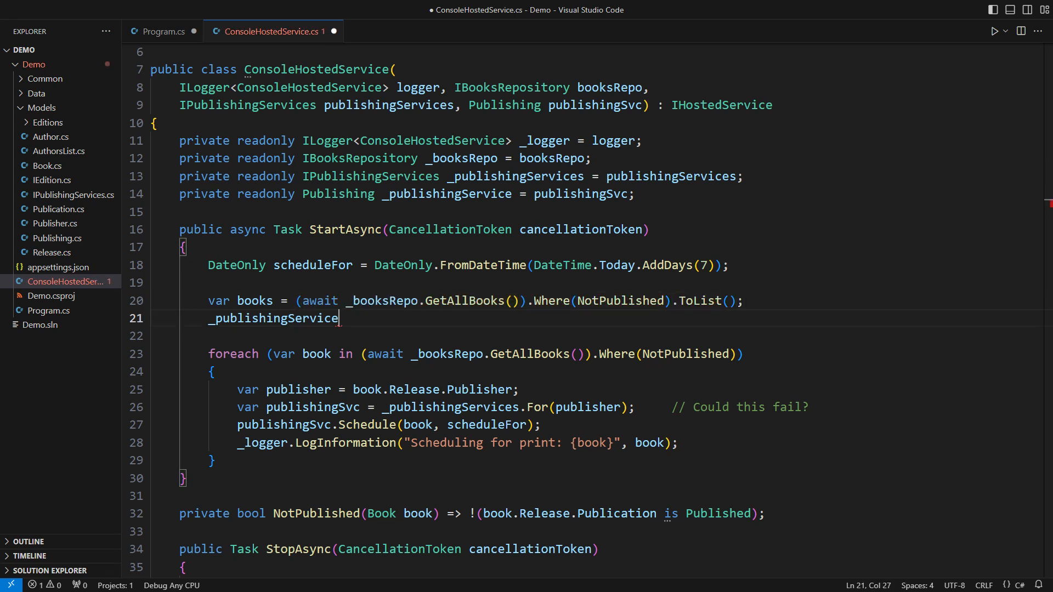
pyautogui.write('.ScheduleAll(books, scheduleFor);')
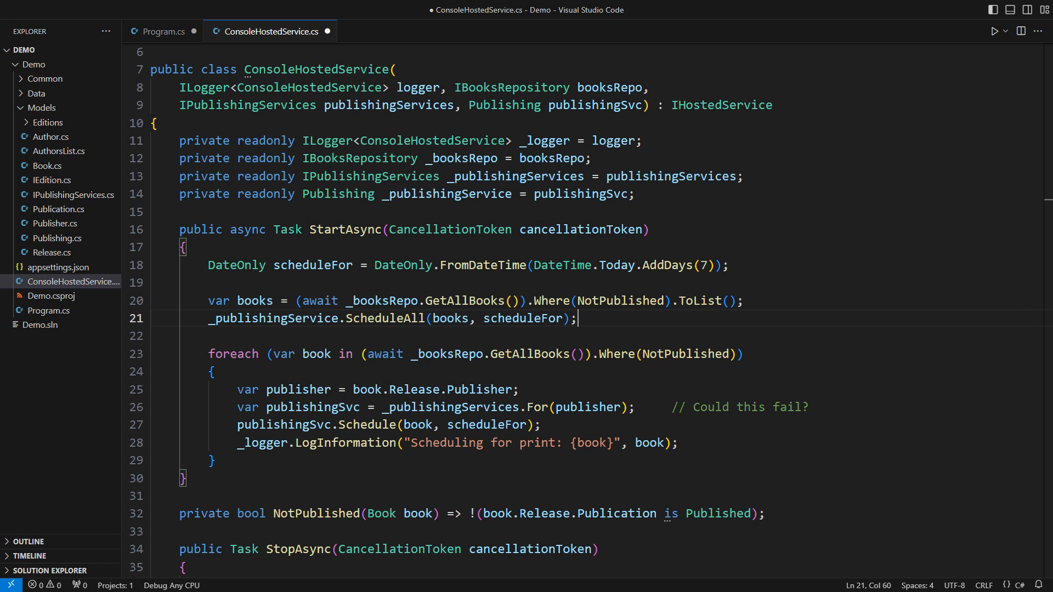
pyautogui.write('/')
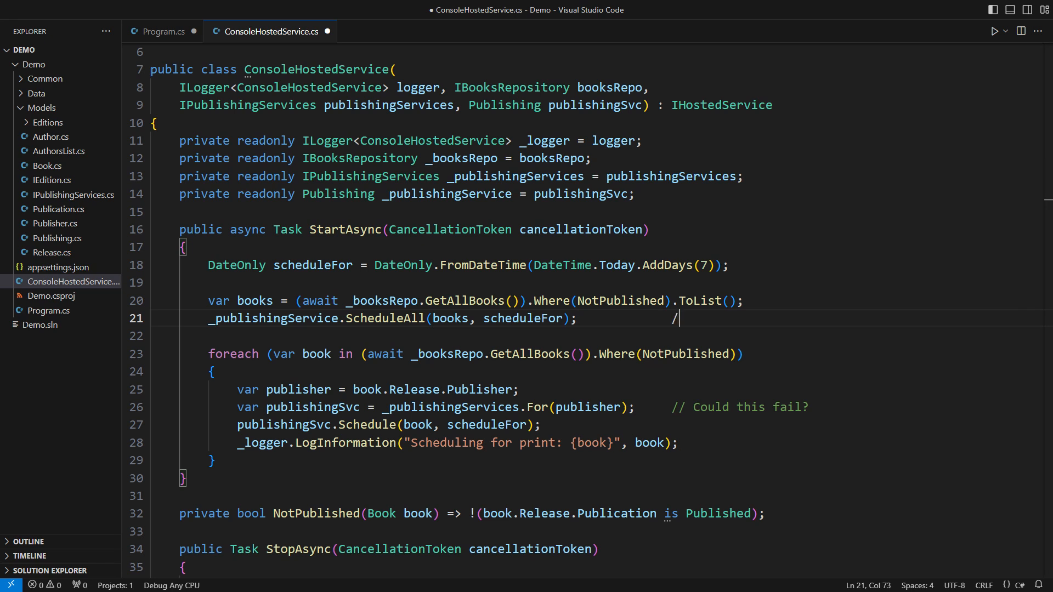
# - Comment ScheduleAll as '// Point of optimization' and extend the lookup comment with 'Unknown delay, N times.'
pyautogui.write('/ Point of optimization')
pyautogui.click(598, 407)
pyautogui.write(' Unknown delay')
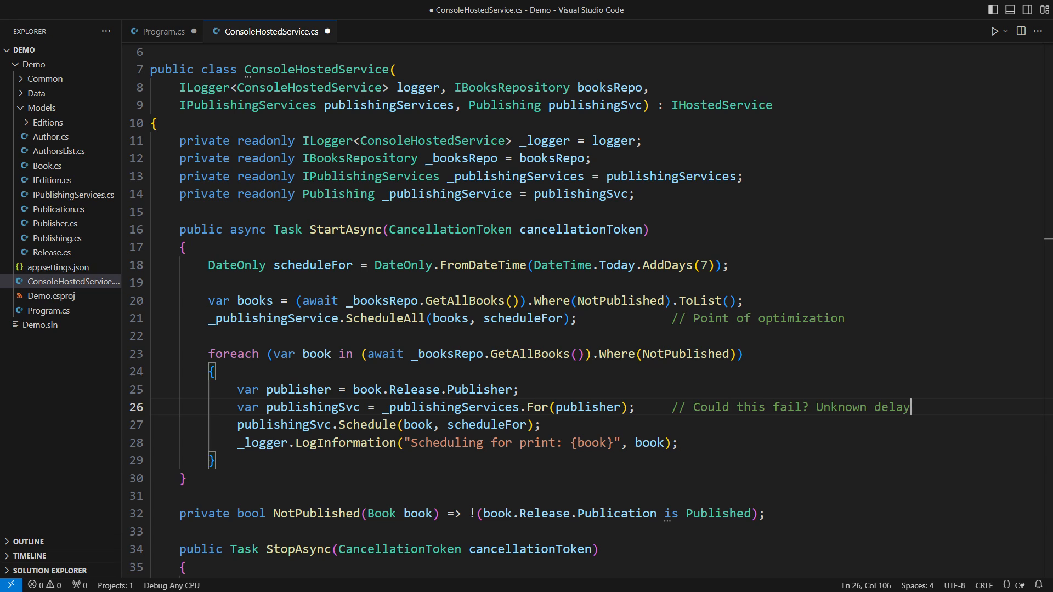
pyautogui.write(', N times.')
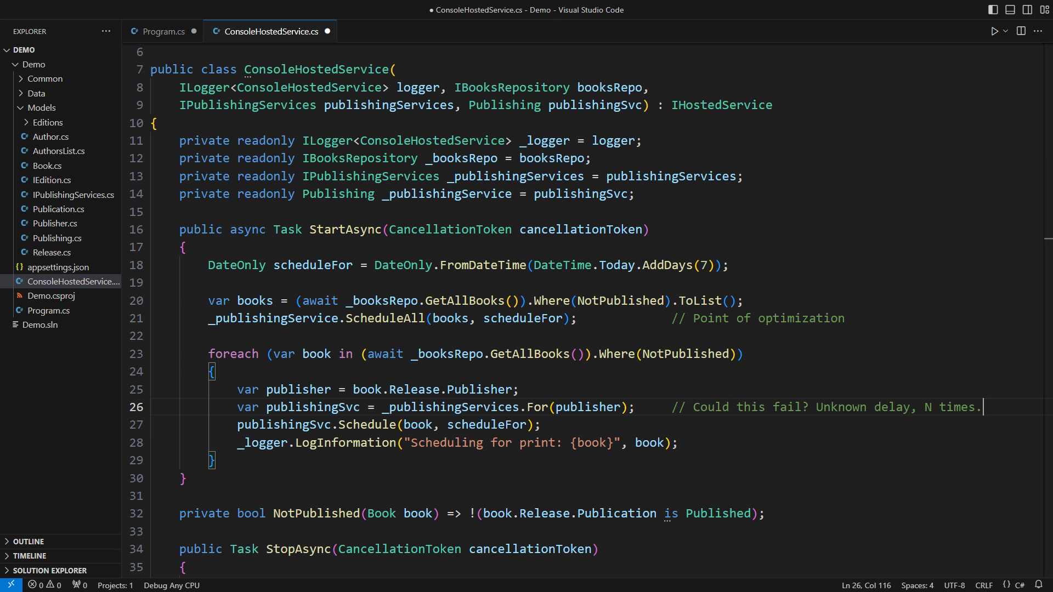
pyautogui.scroll(-3)
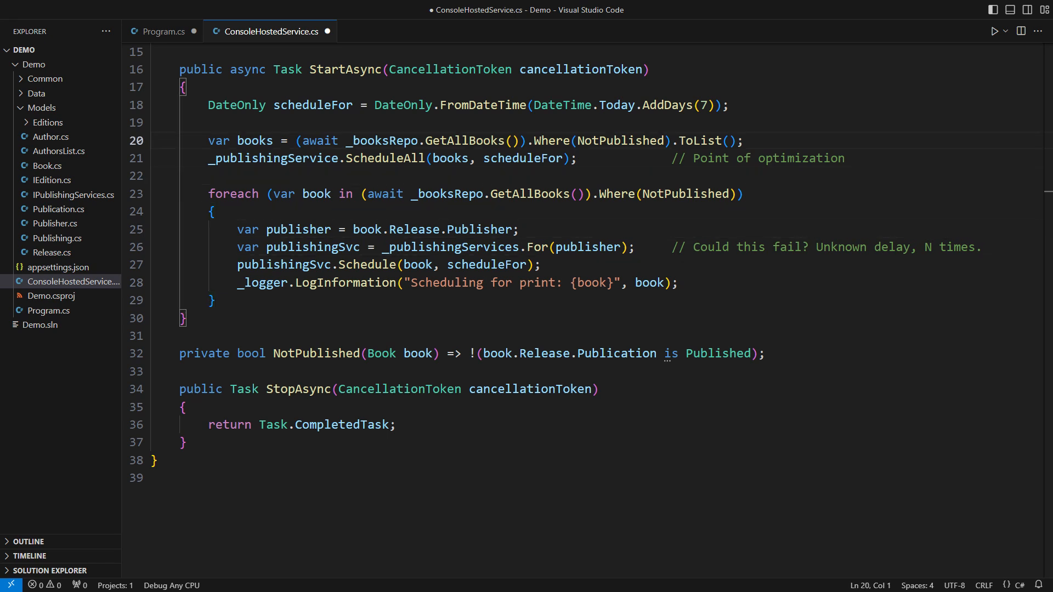
# - Head the book-list line with '// Dependency: Always present; enforces separation of concerns'
pyautogui.write('// Dependency')
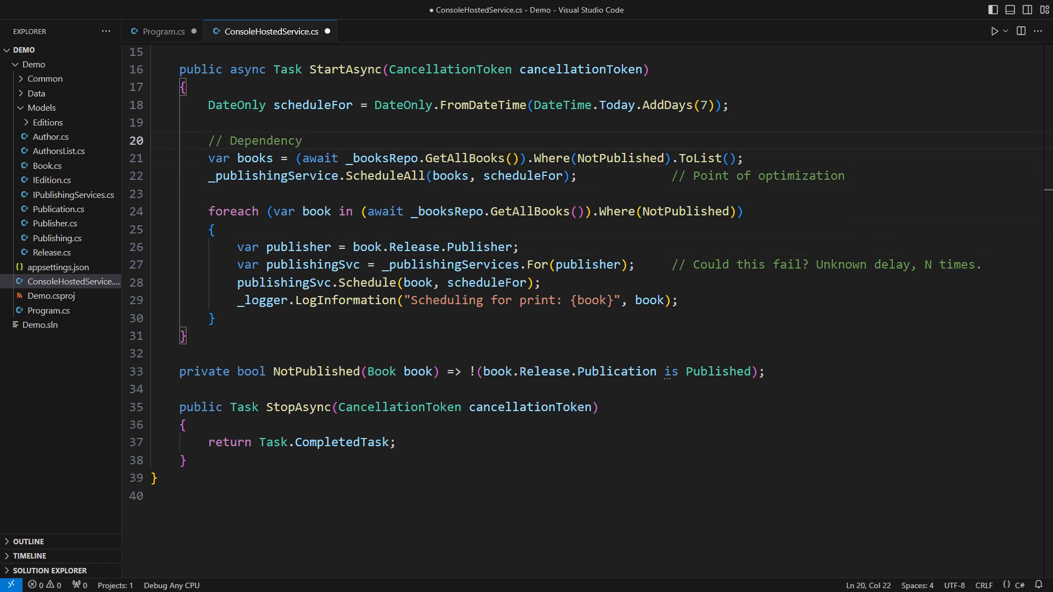
pyautogui.write(': Always present; e')
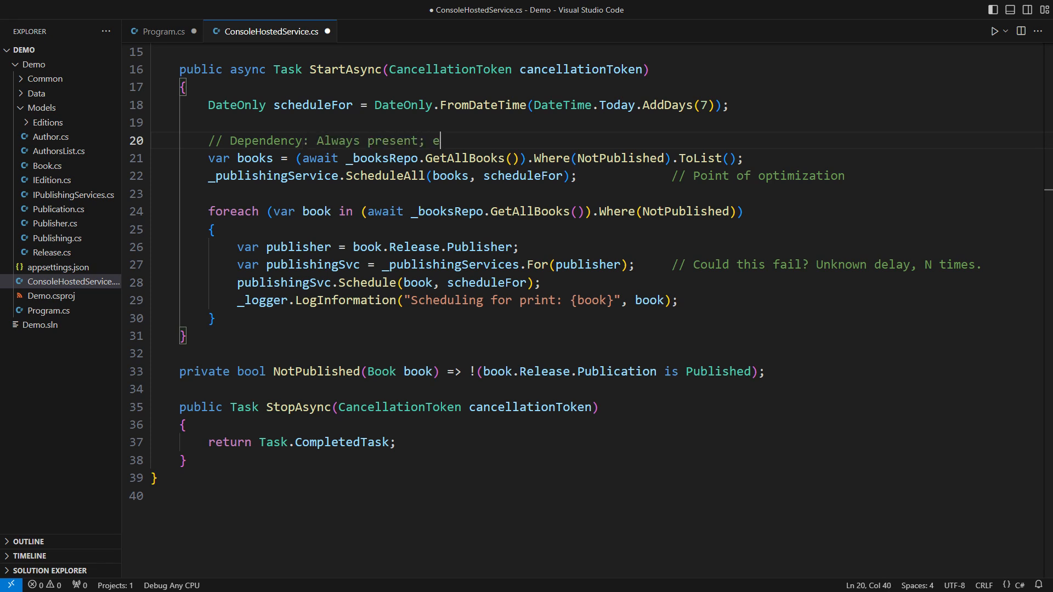
pyautogui.write('nforces separation of concerns')
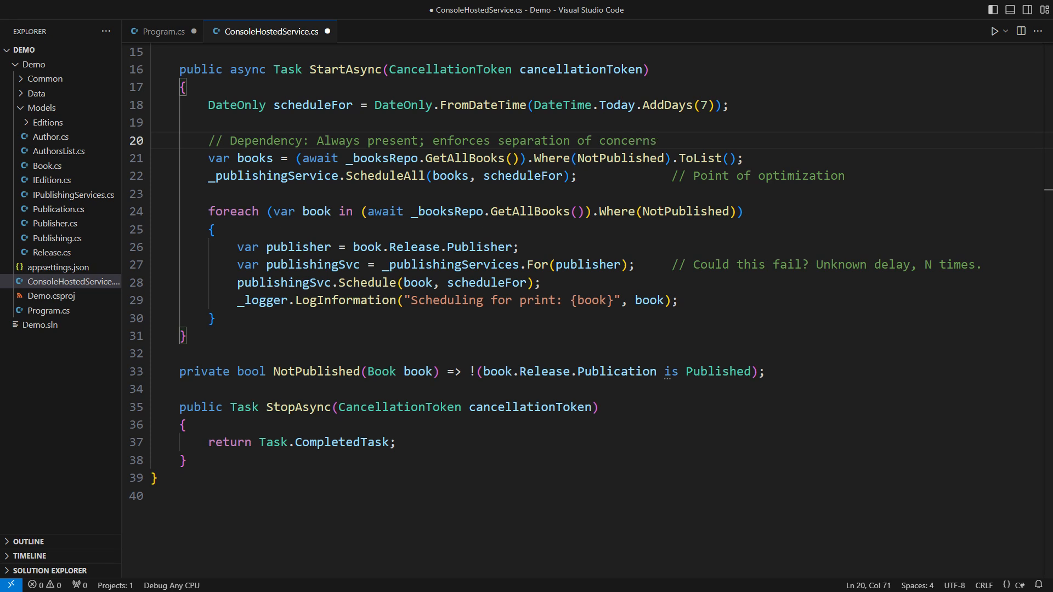
pyautogui.click(209, 211)
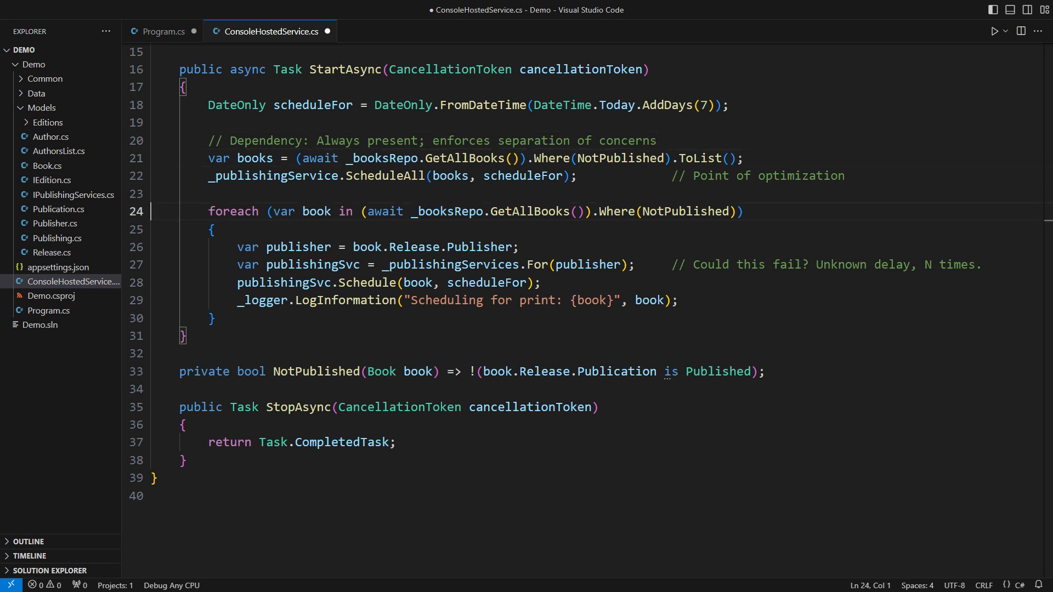
# - Add '// Service Locator: Locating the service might fail, mixed concerns' above the foreach
pyautogui.write('// Service Locator:')
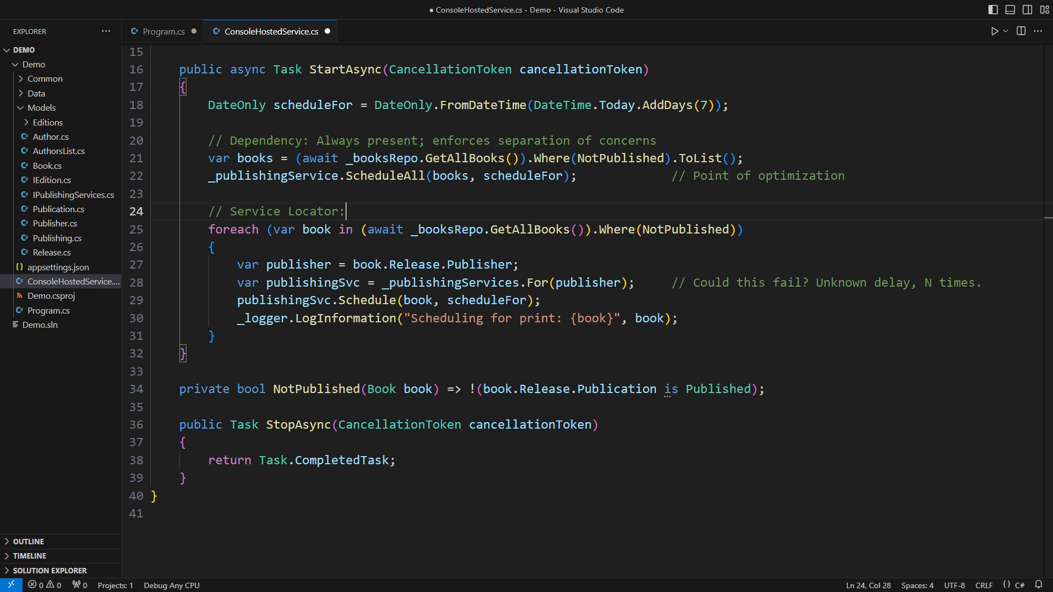
pyautogui.write('Locating the service might fail')
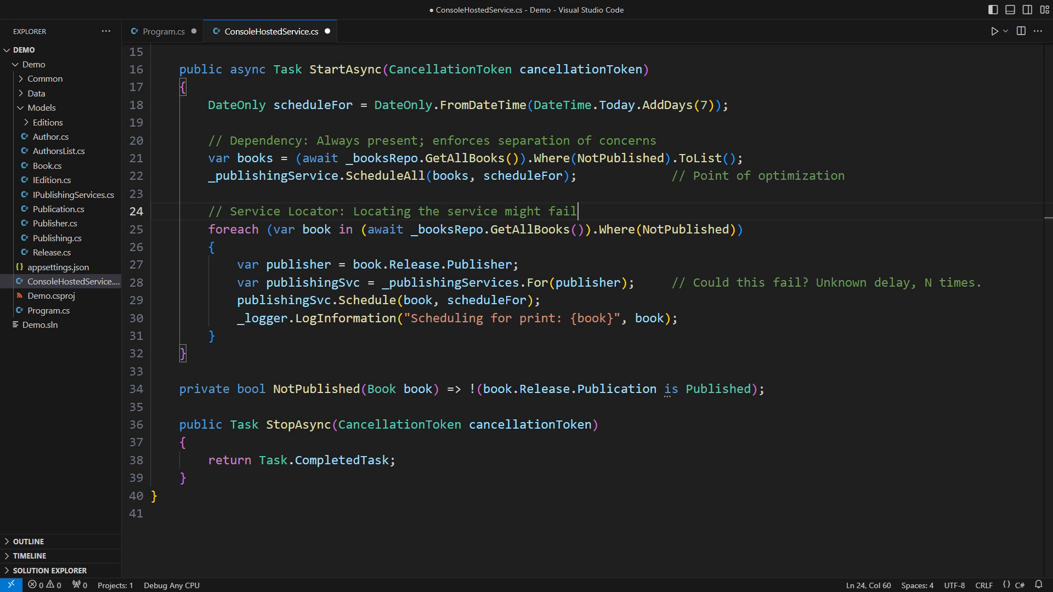
pyautogui.write(', mixed concerns')
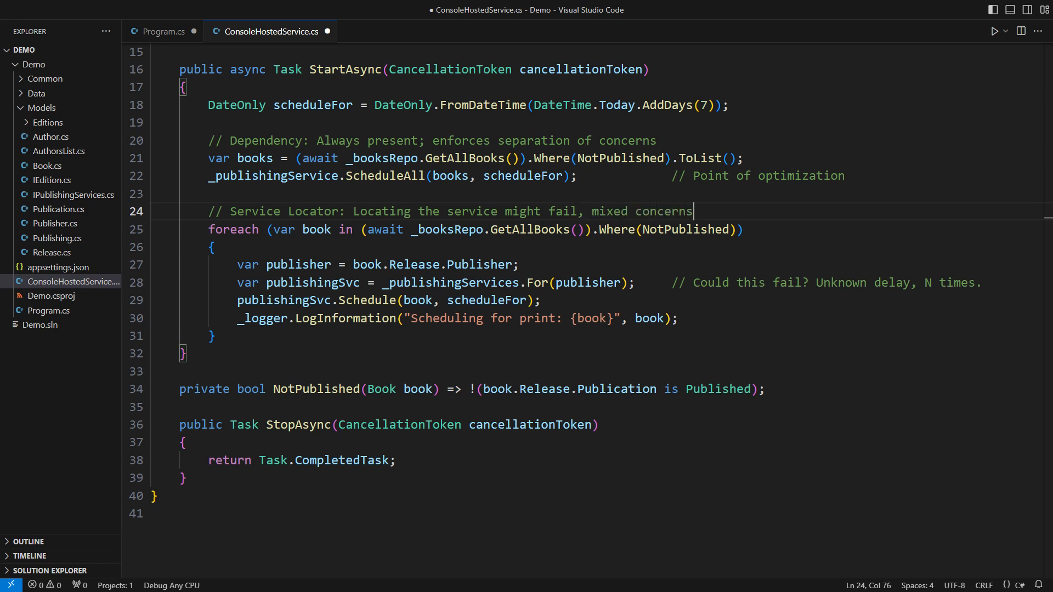